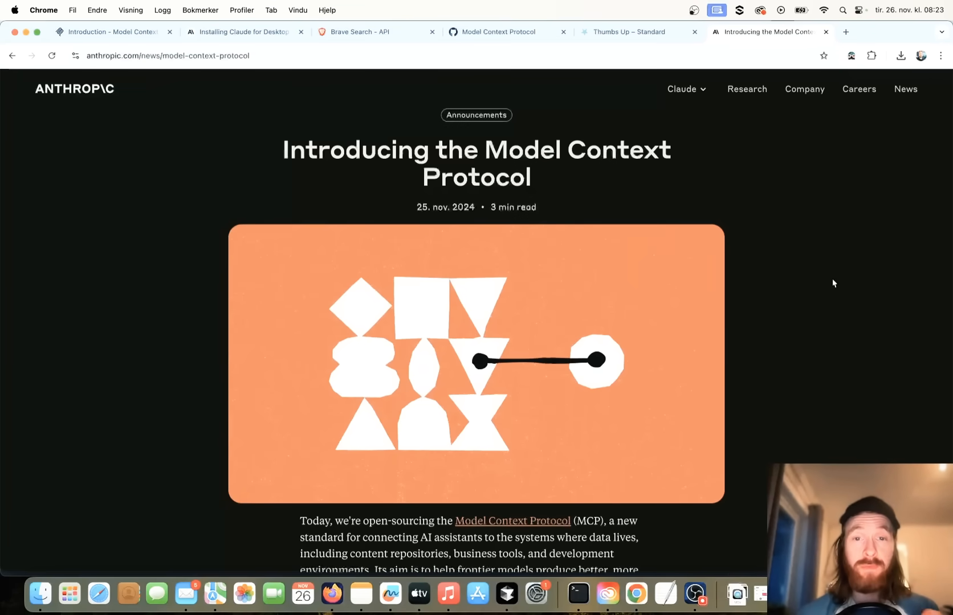
# - Scroll through the Getting started guide to the Claude Desktop app link and download Claude for macOS
pyautogui.scroll(-3)
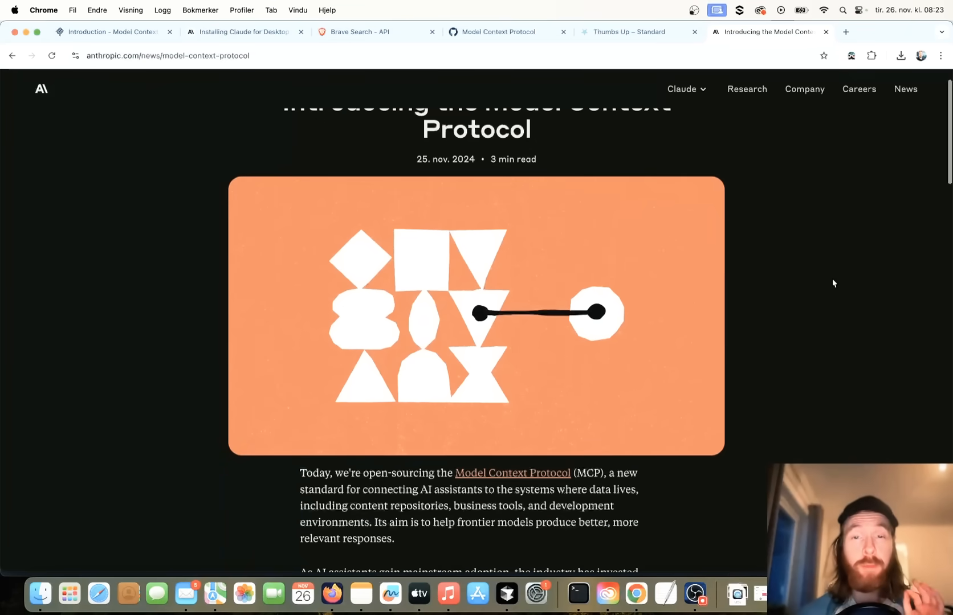
pyautogui.scroll(-3)
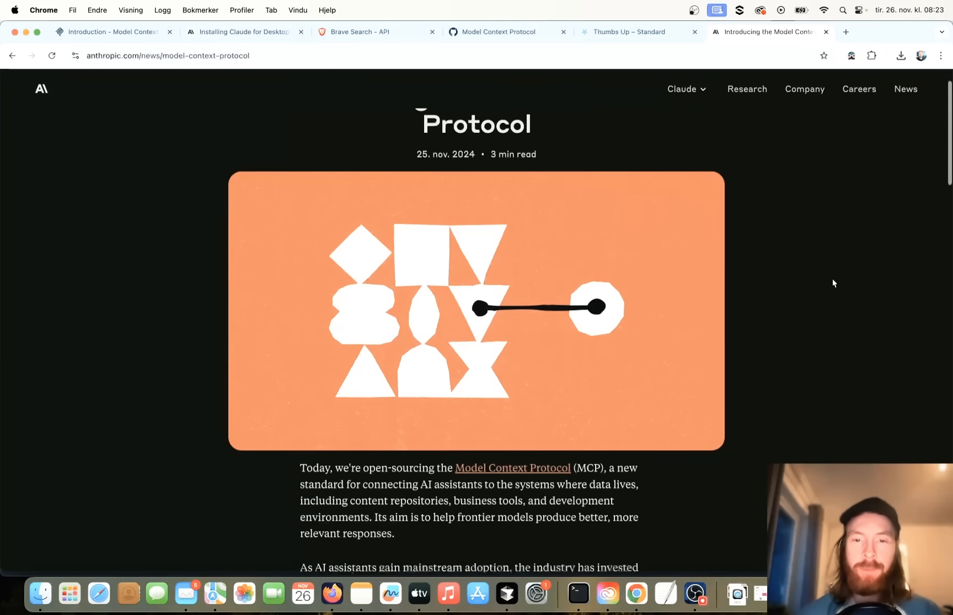
pyautogui.scroll(-3)
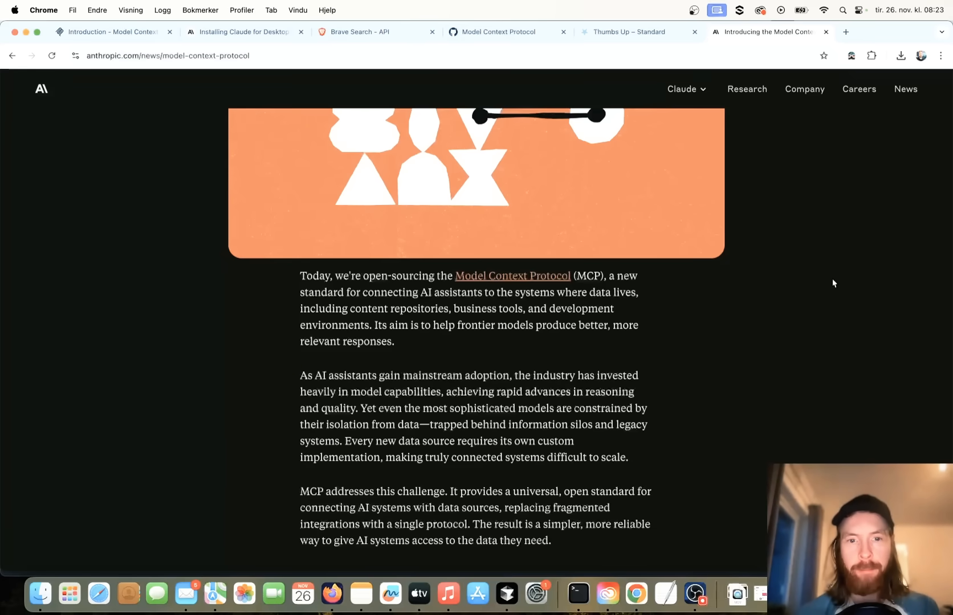
pyautogui.scroll(-3)
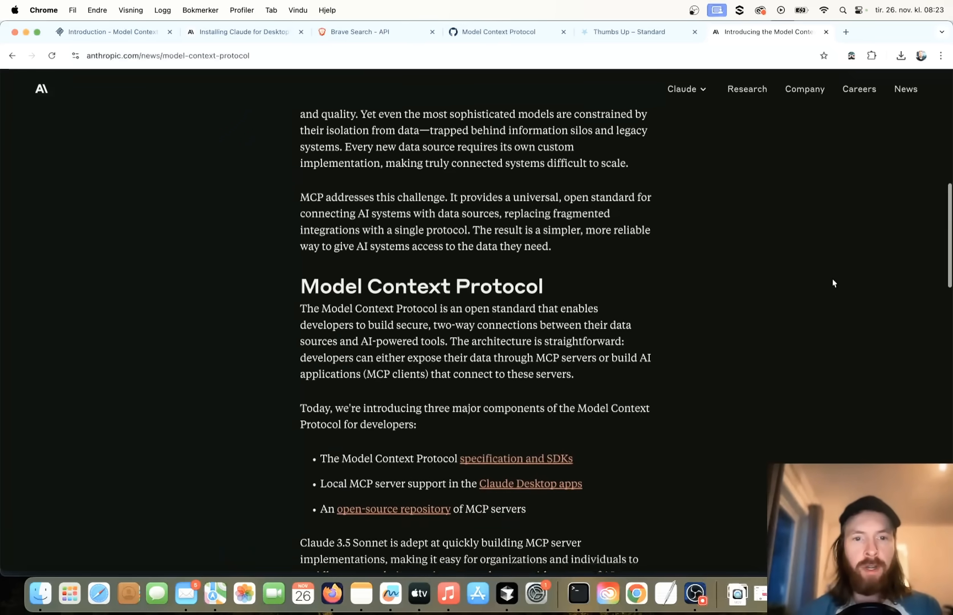
pyautogui.scroll(-3)
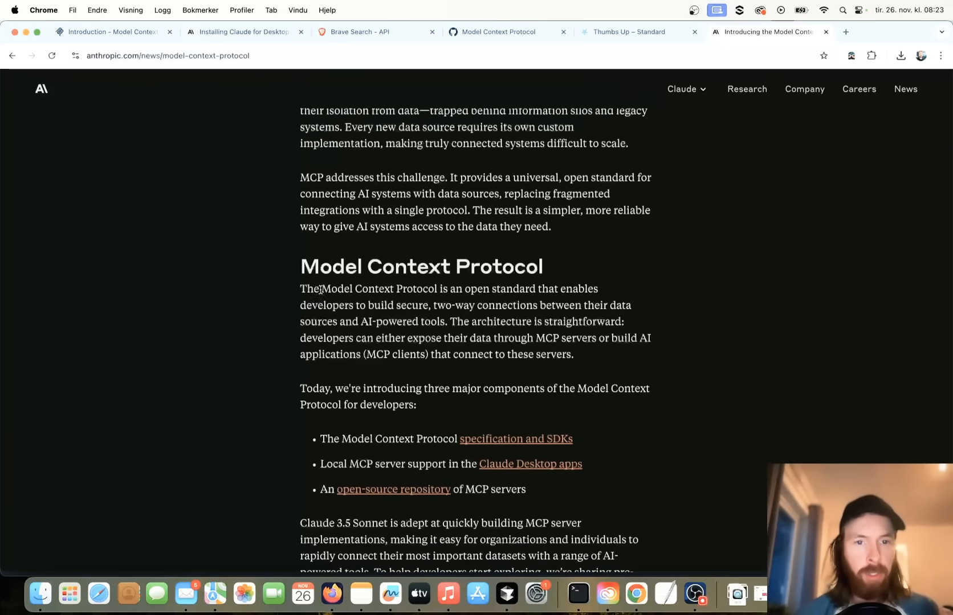
pyautogui.moveTo(321, 288); pyautogui.dragTo(462, 288)
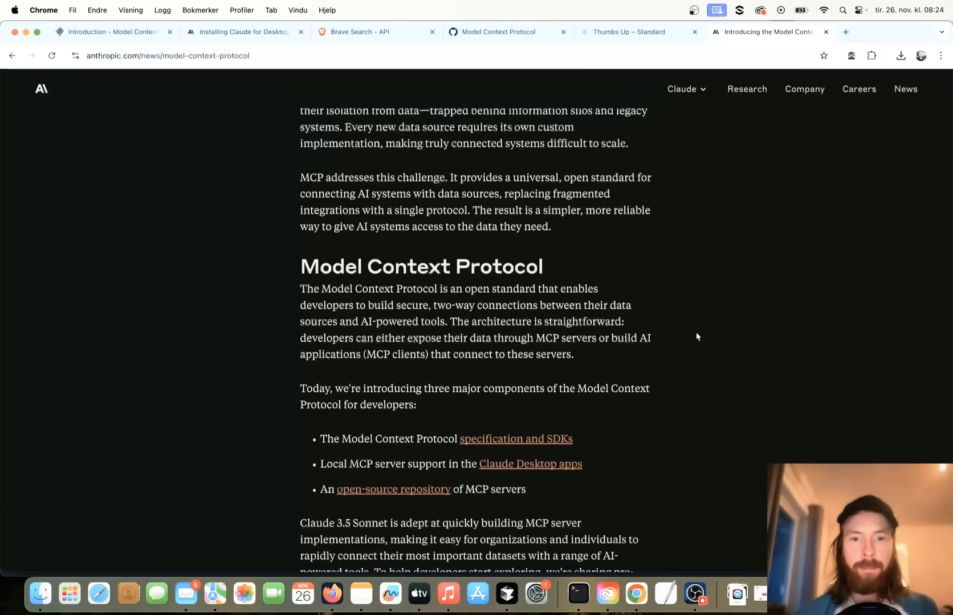
pyautogui.scroll(-3)
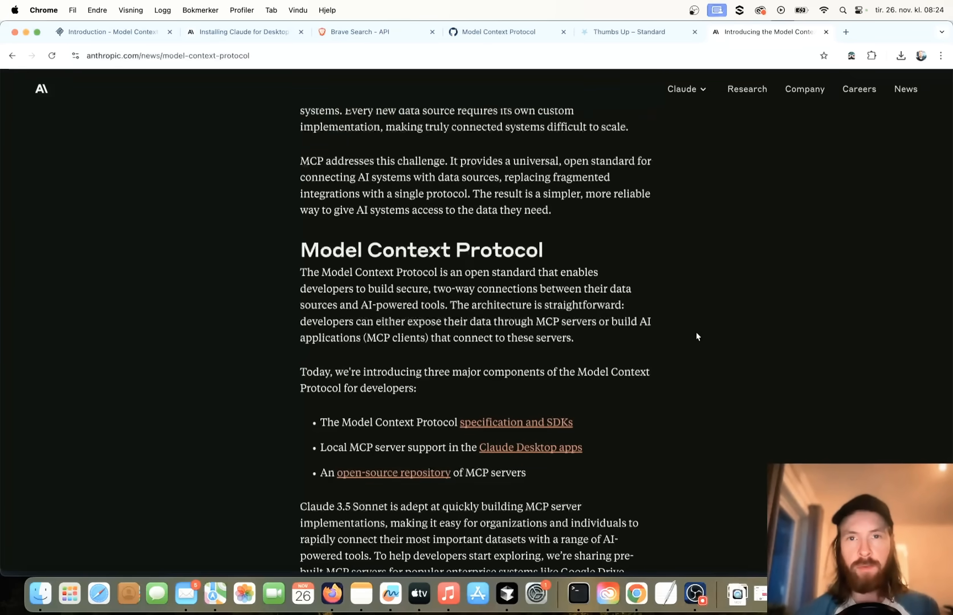
pyautogui.scroll(-3)
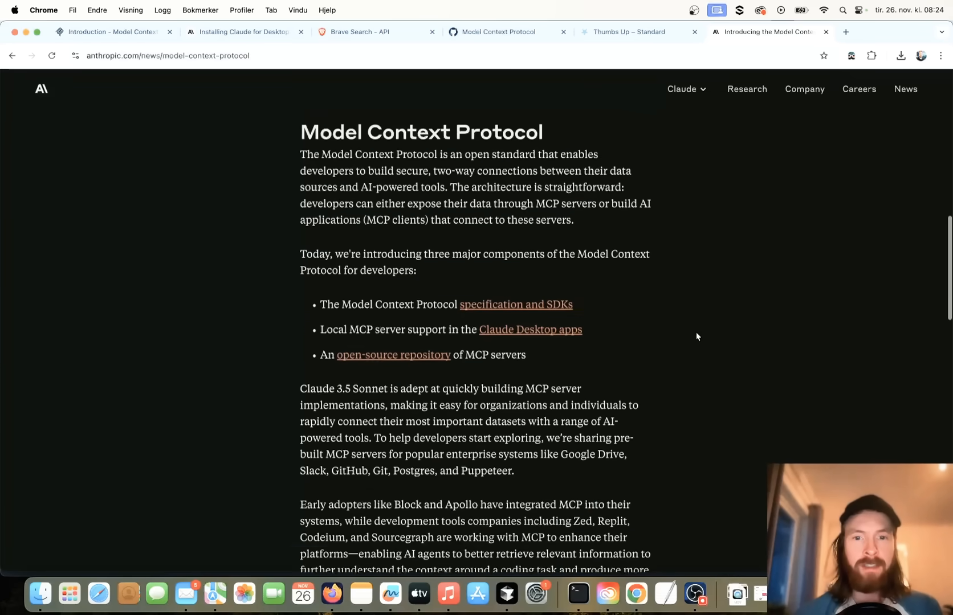
pyautogui.scroll(-3)
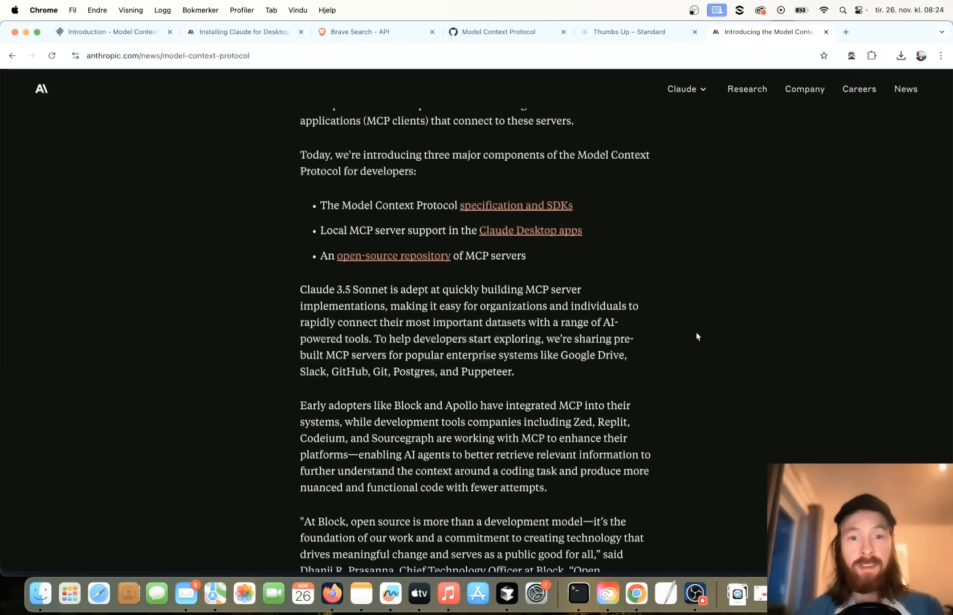
pyautogui.scroll(-3)
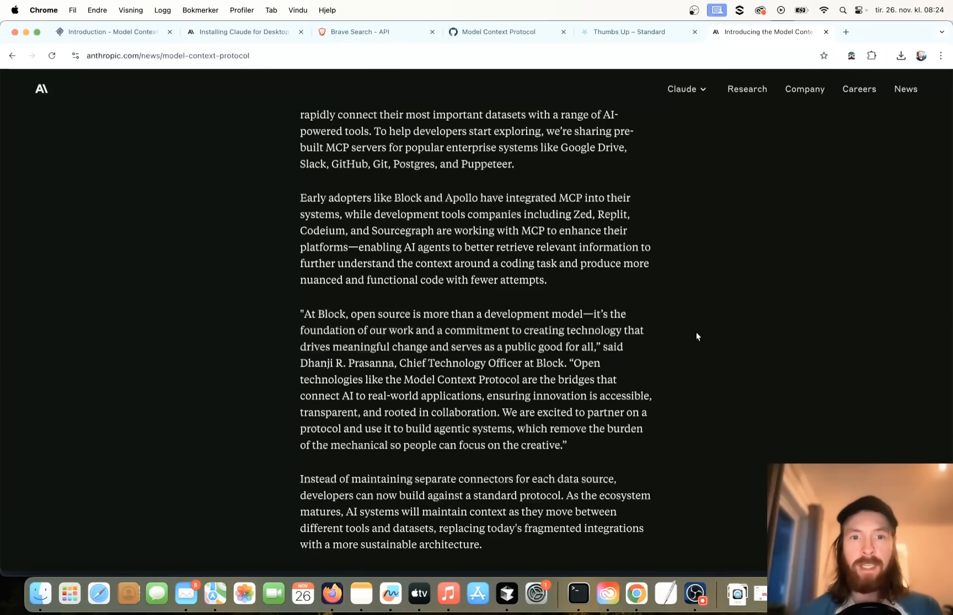
pyautogui.scroll(-3)
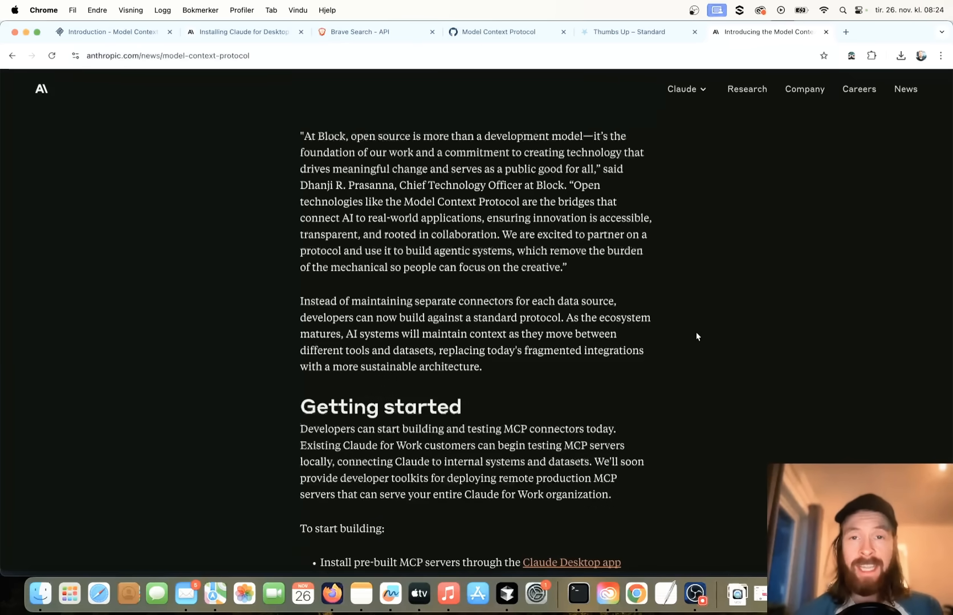
pyautogui.scroll(3)
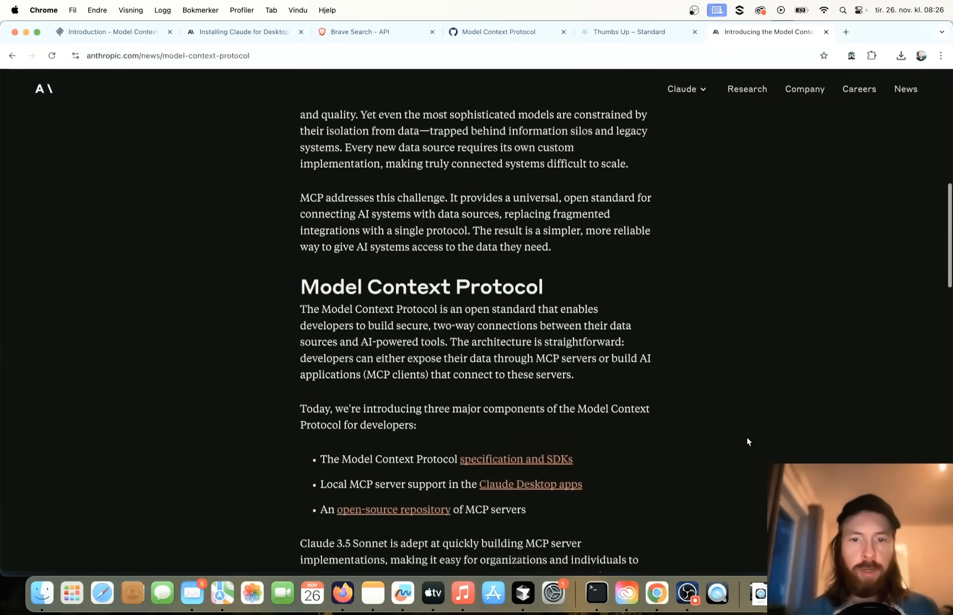
pyautogui.scroll(-3)
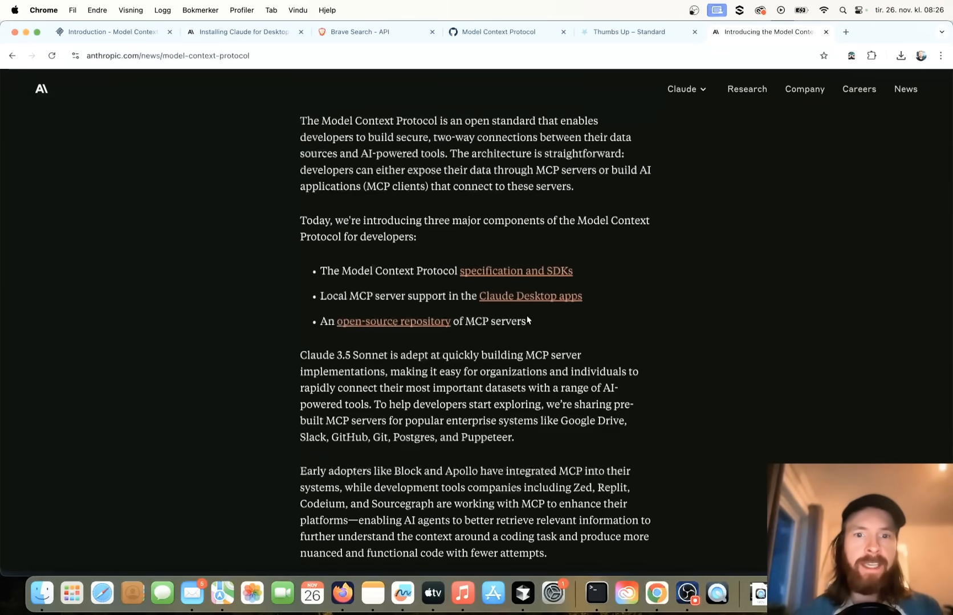
pyautogui.moveTo(679, 383)
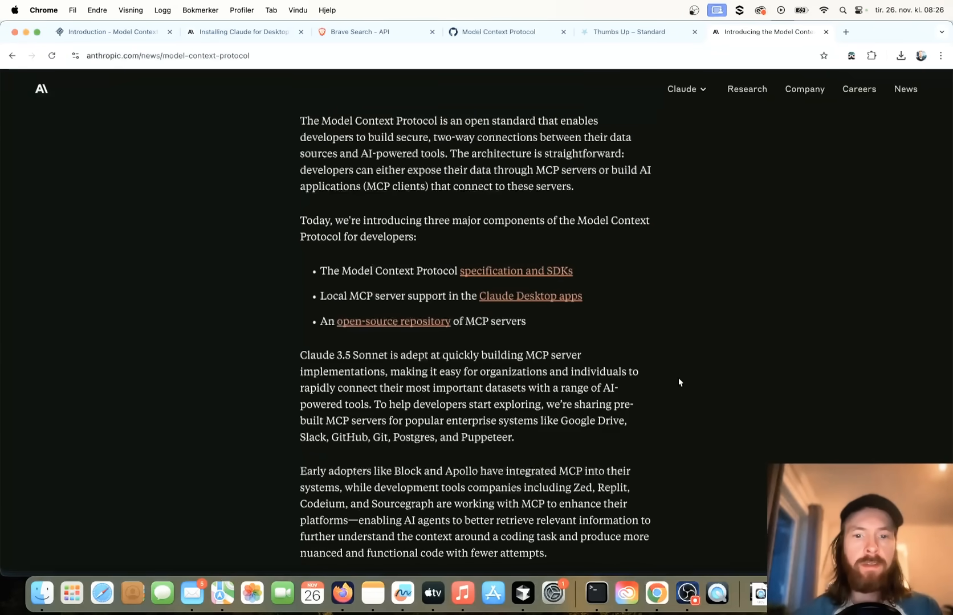
pyautogui.scroll(-3)
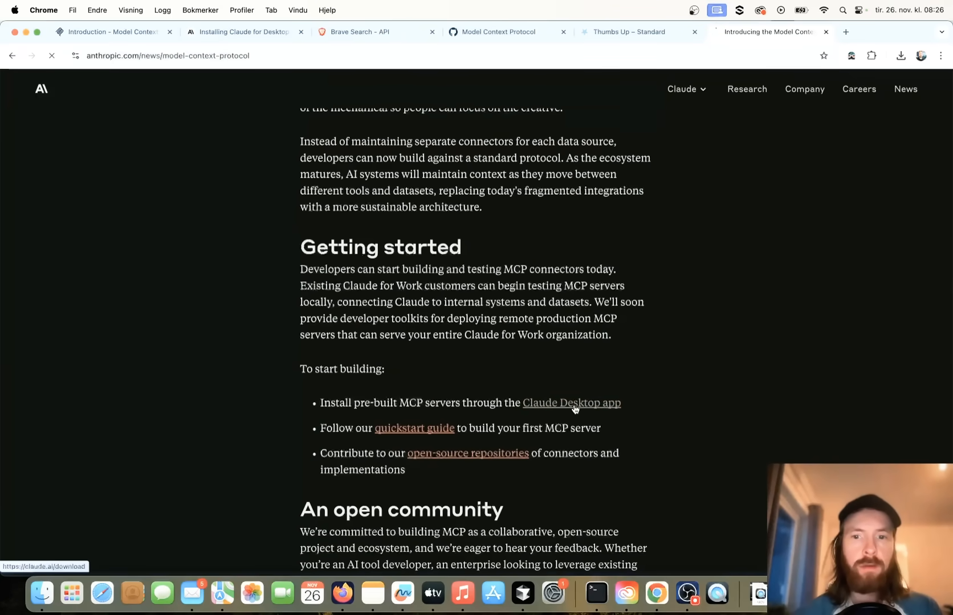
pyautogui.click(571, 403)
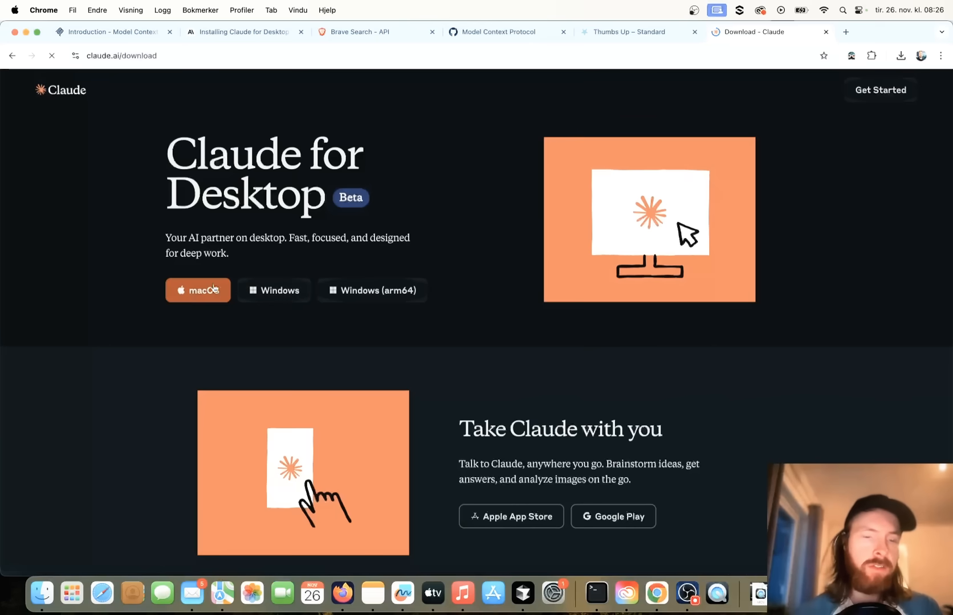
pyautogui.click(197, 290)
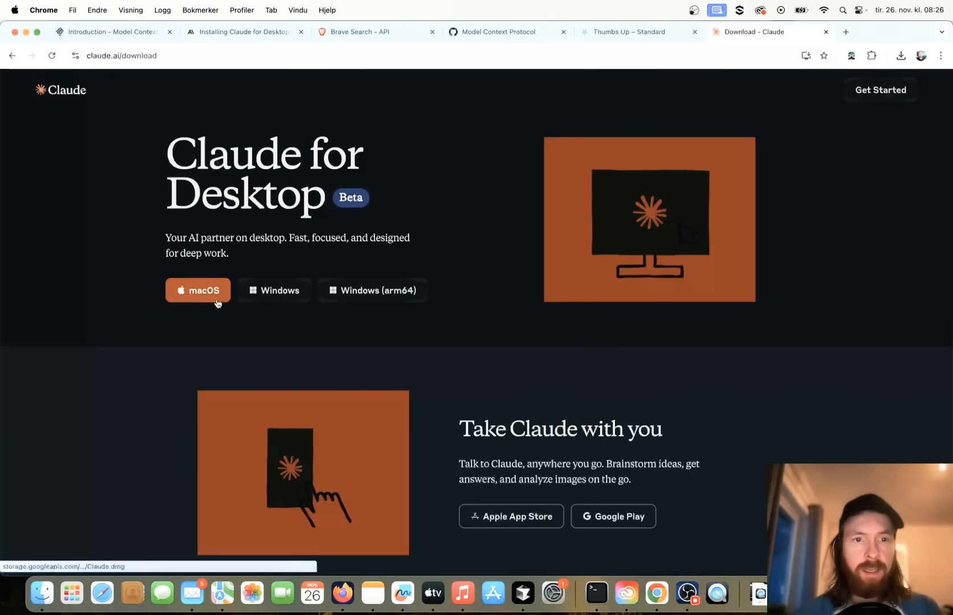
pyautogui.moveTo(274, 290)
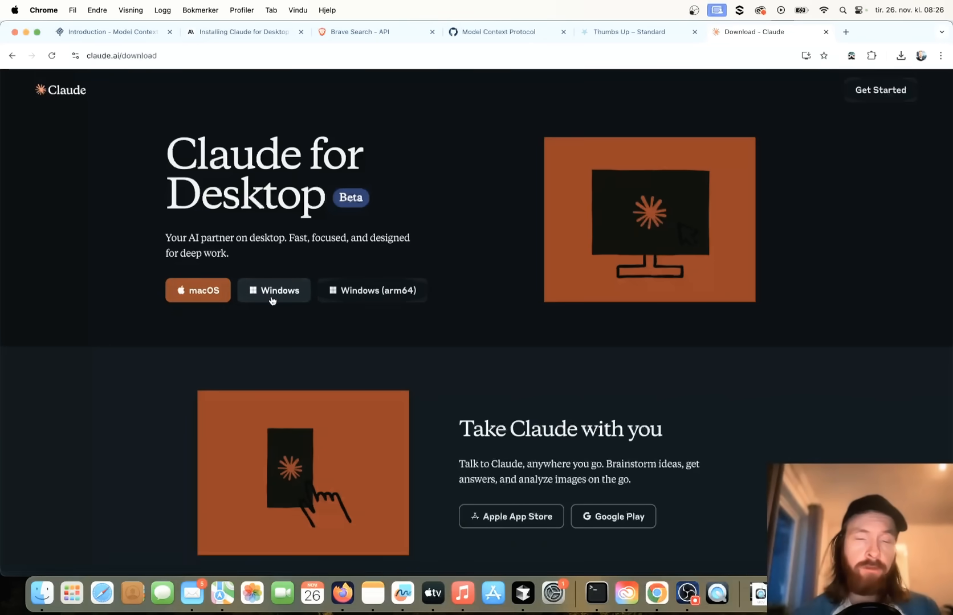
pyautogui.moveTo(210, 330)
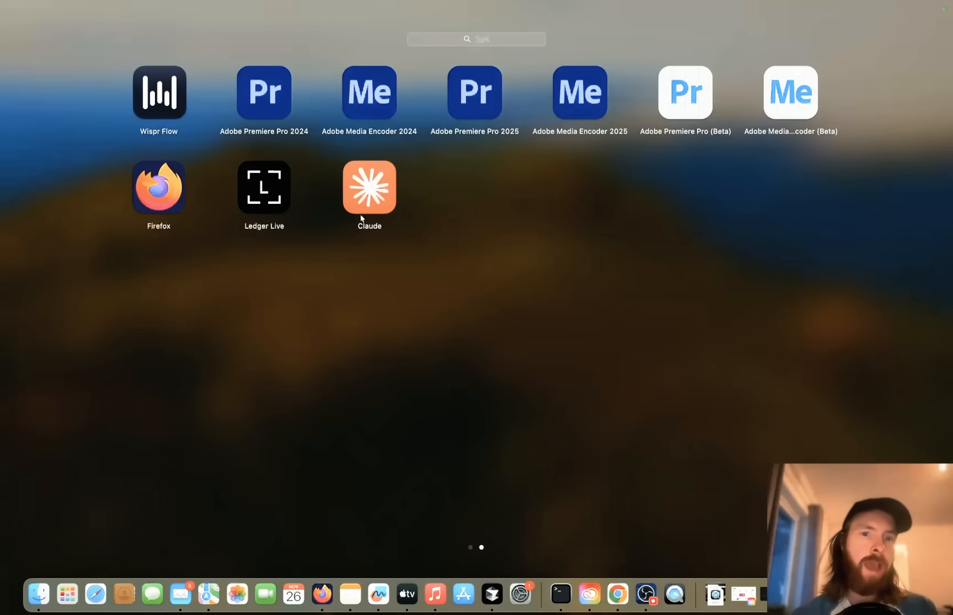
pyautogui.moveTo(377, 191)
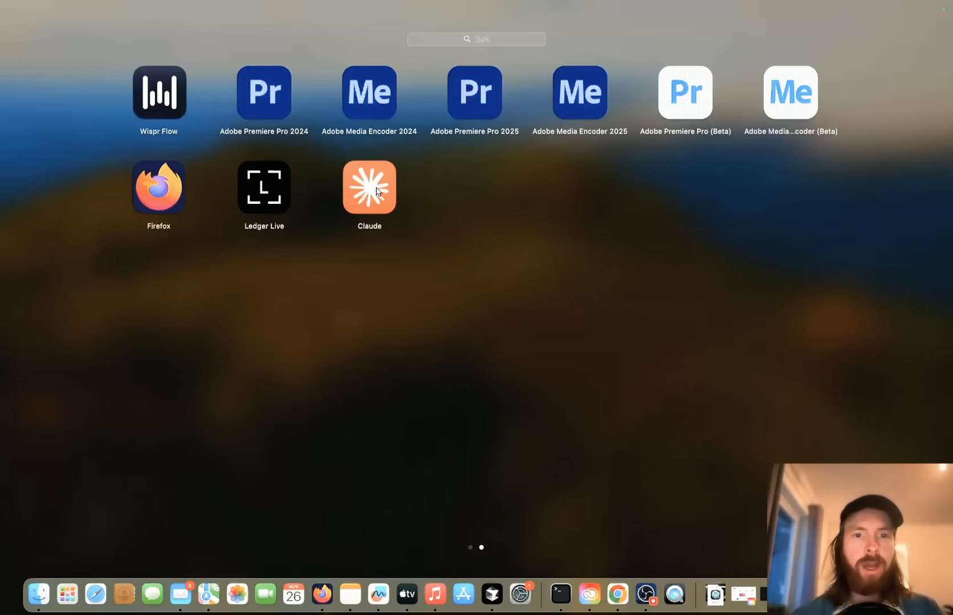
pyautogui.click(369, 187)
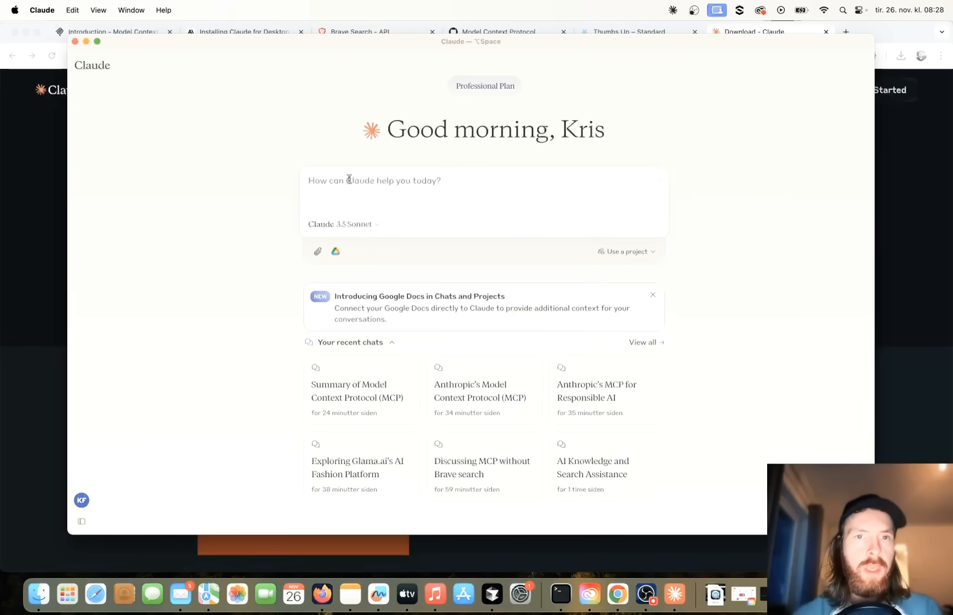
pyautogui.rightClick(673, 593)
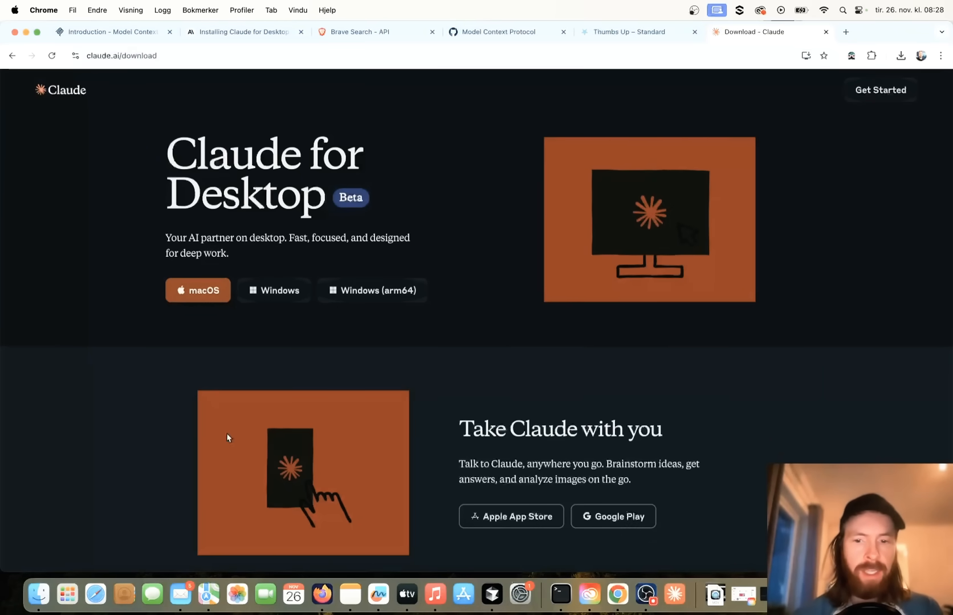
# - From Terminal, create an empty claude_desktop_config.json in Claude's Application Support folder and open it in TextEdit
pyautogui.click(557, 602)
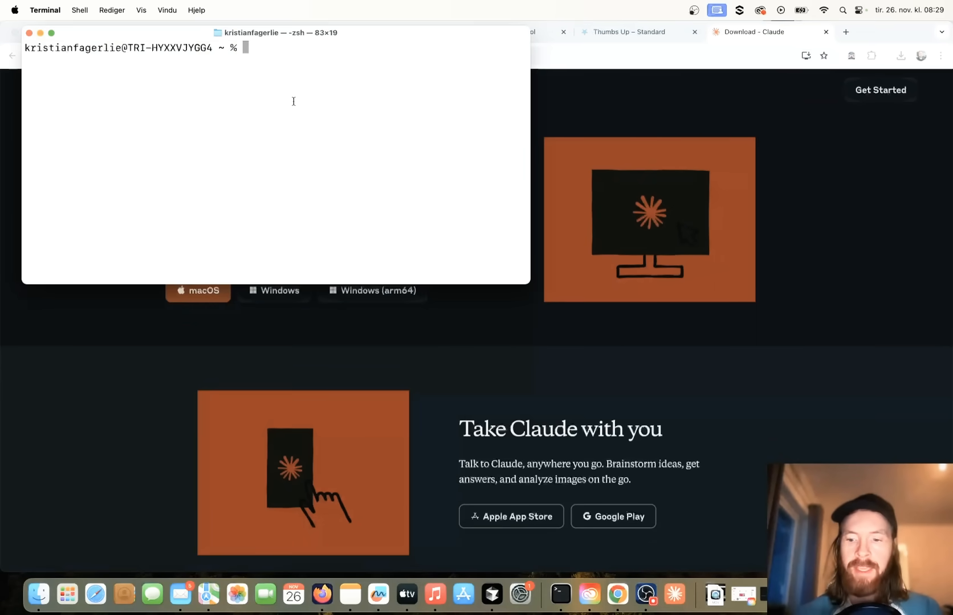
pyautogui.write('open ~/Library/Application\\ Support/Claude')
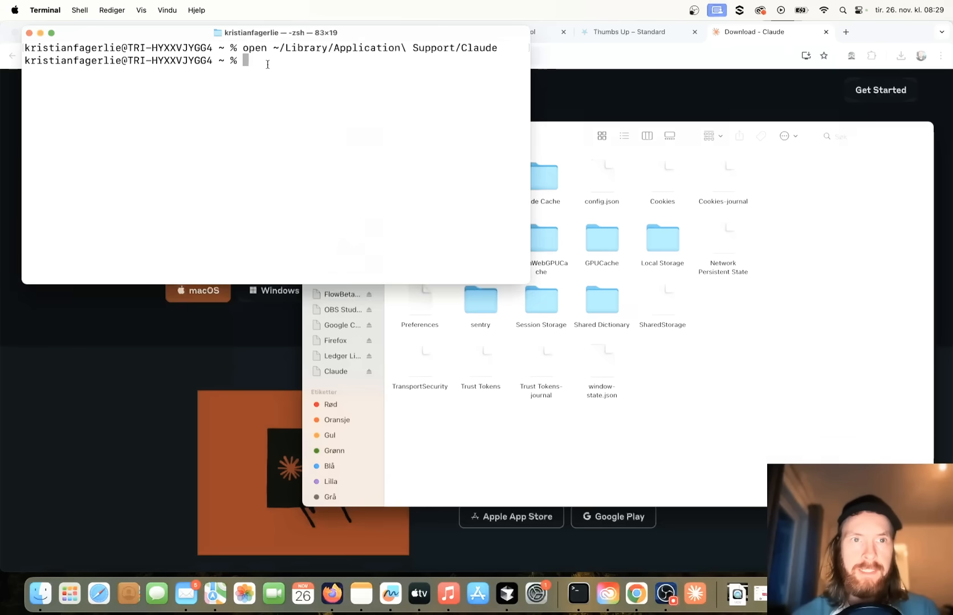
pyautogui.write('touch ~/Library/Application\\ Support/Claude/claude_desktop_config.json')
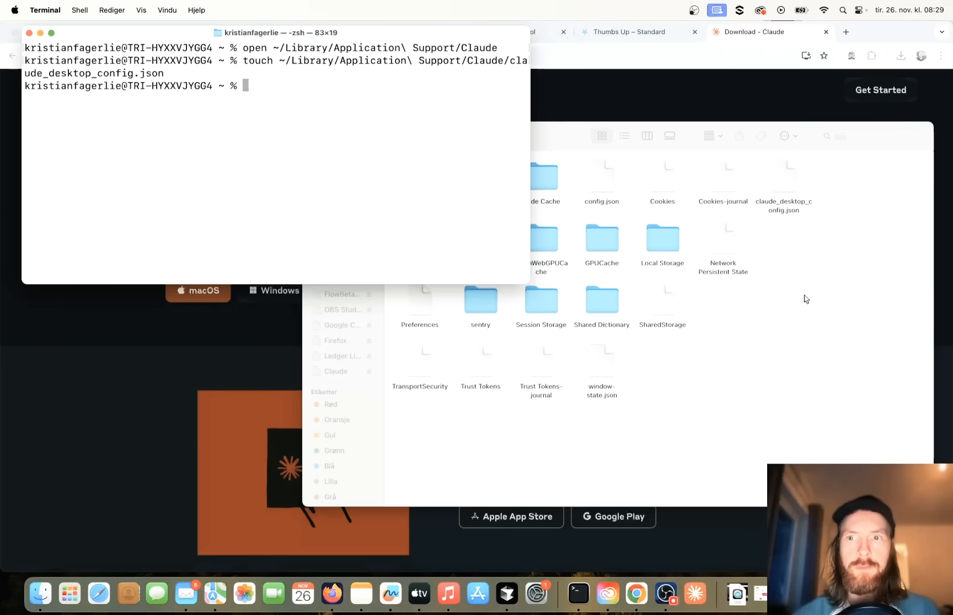
pyautogui.click(784, 176)
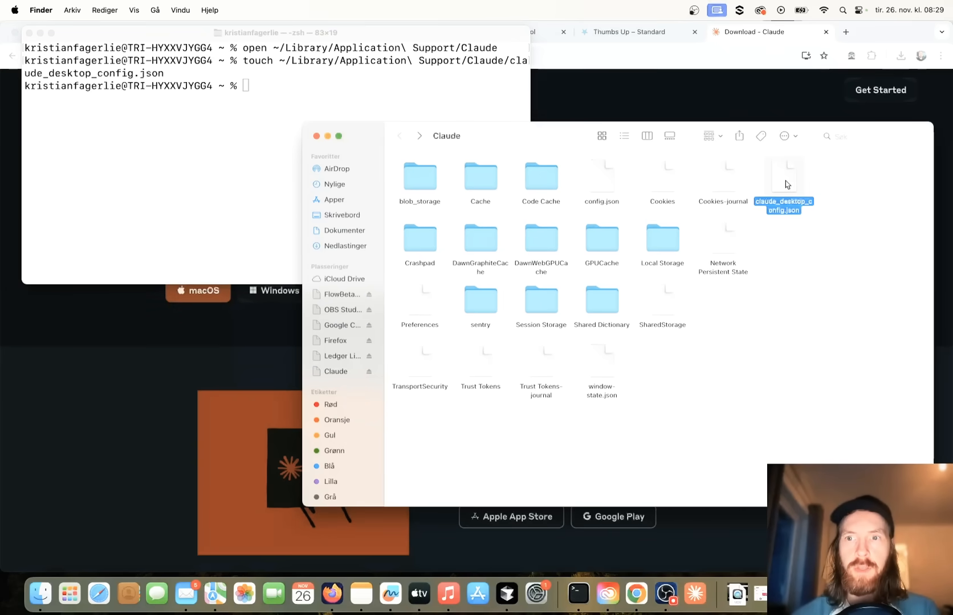
pyautogui.rightClick(783, 183)
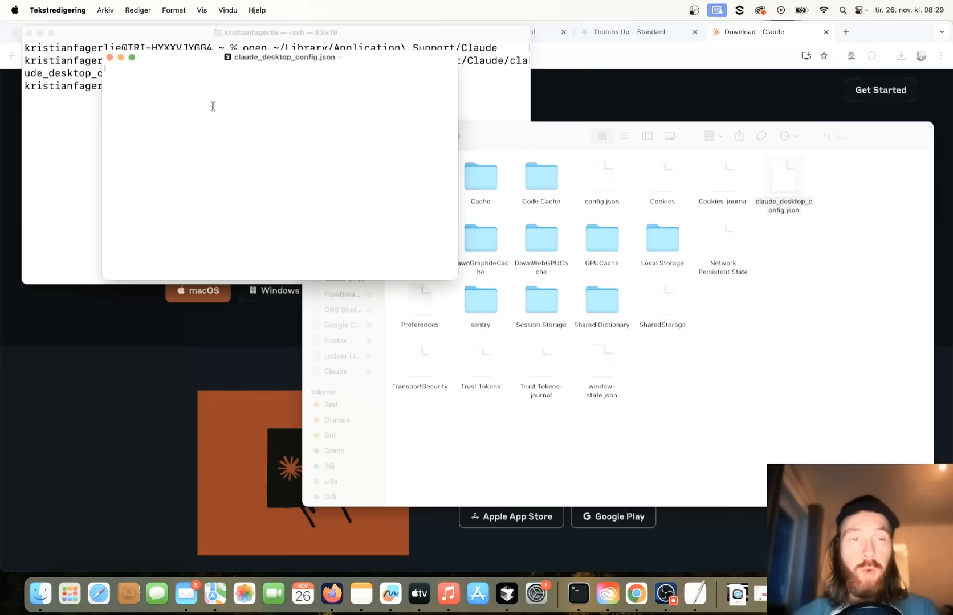
pyautogui.moveTo(234, 152)
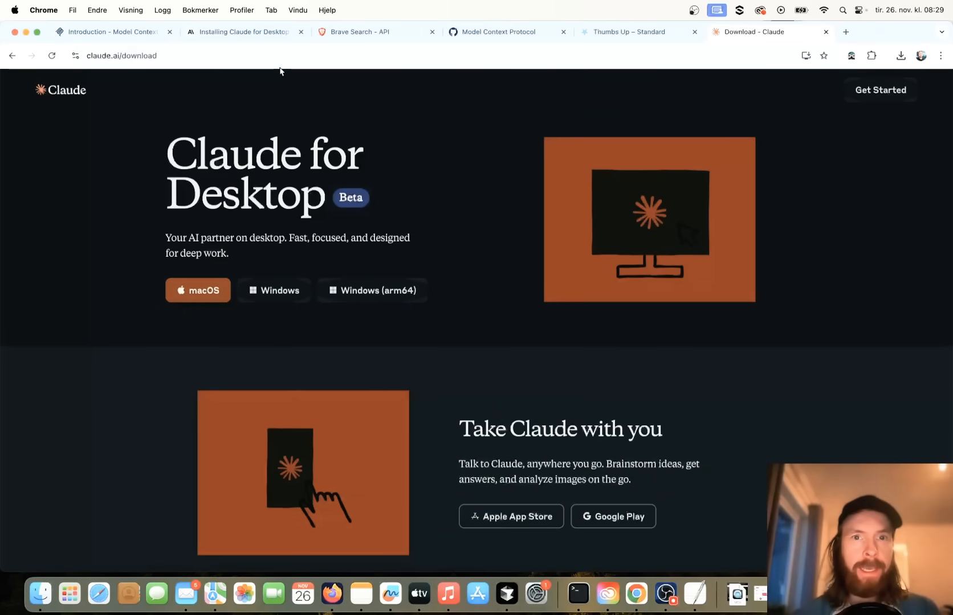
# - Go to the Model Context Protocol GitHub page and enter the servers repository
pyautogui.click(498, 32)
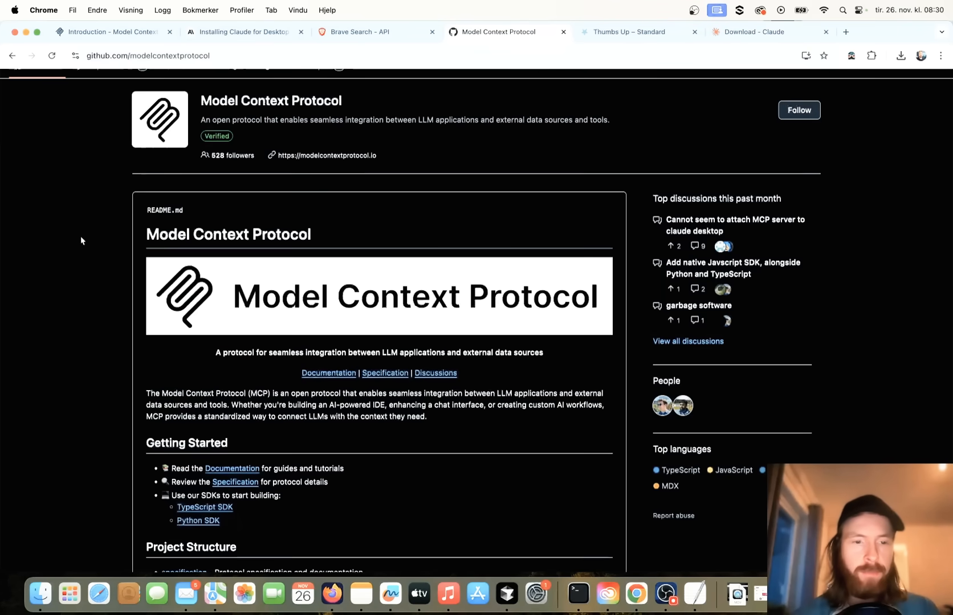
pyautogui.scroll(-3)
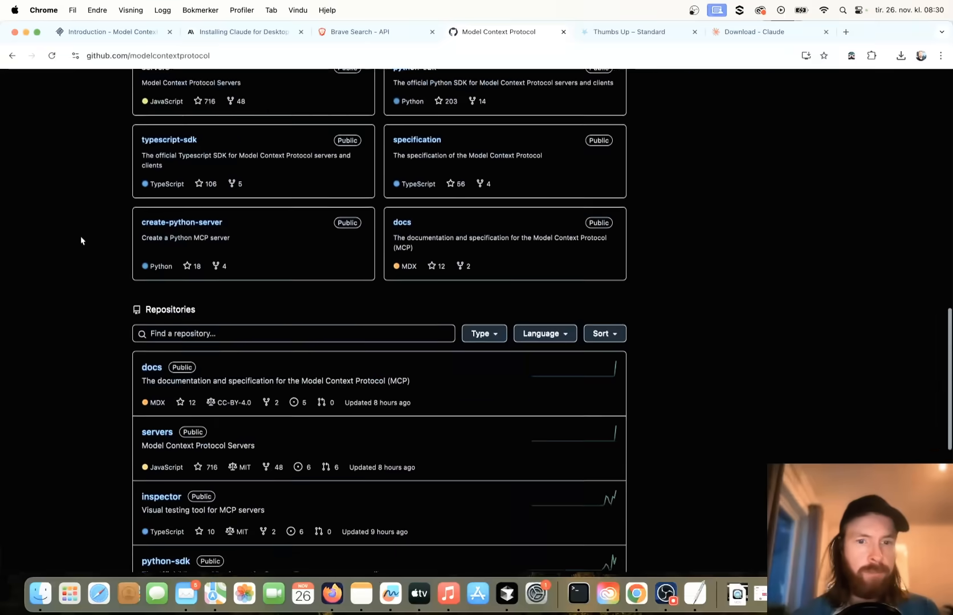
pyautogui.scroll(3)
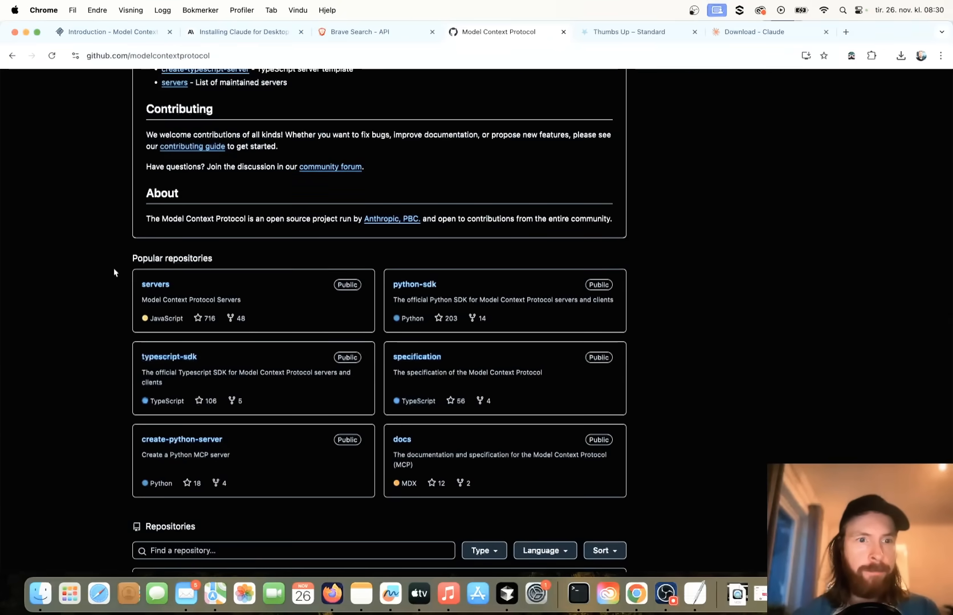
pyautogui.scroll(3)
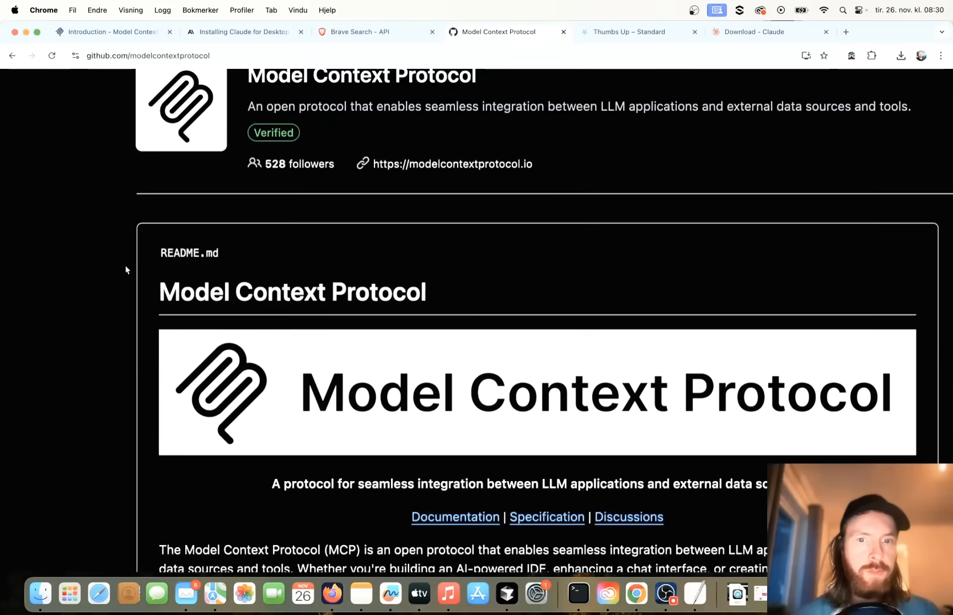
pyautogui.scroll(-3)
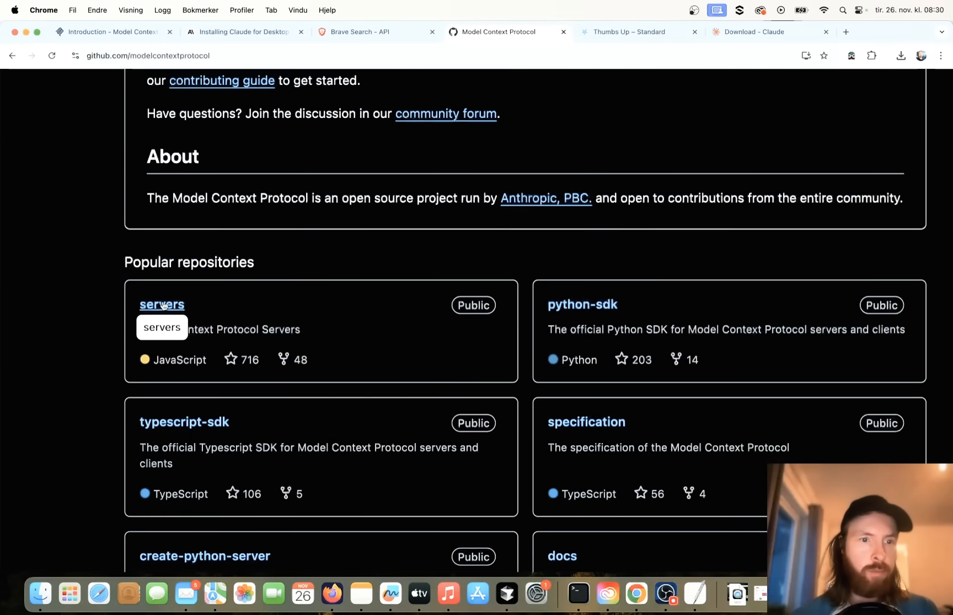
pyautogui.click(162, 305)
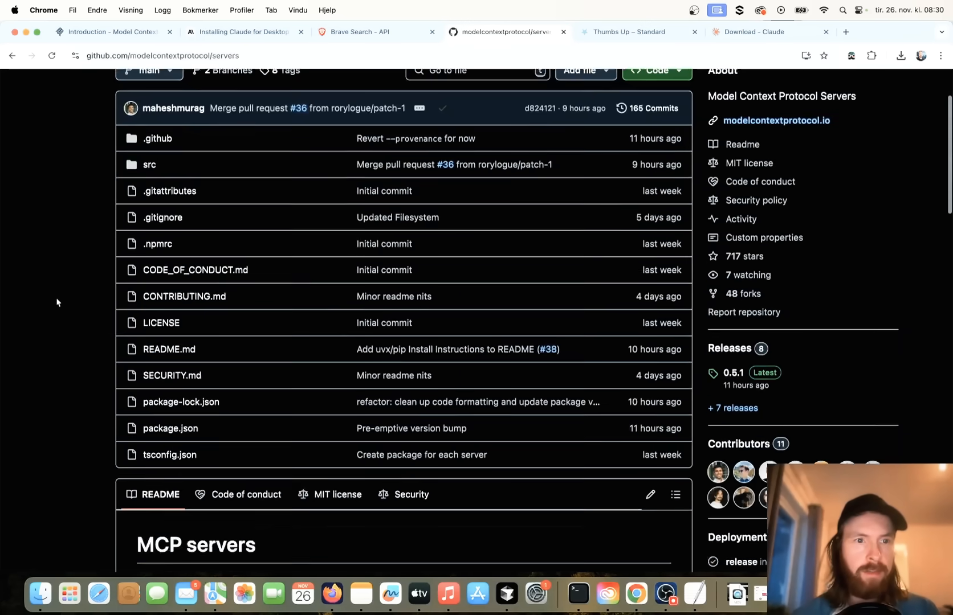
# - Open the Filesystem README in a new tab, view the Brave API keys, and scroll the brave-search README to Configuration
pyautogui.scroll(-3)
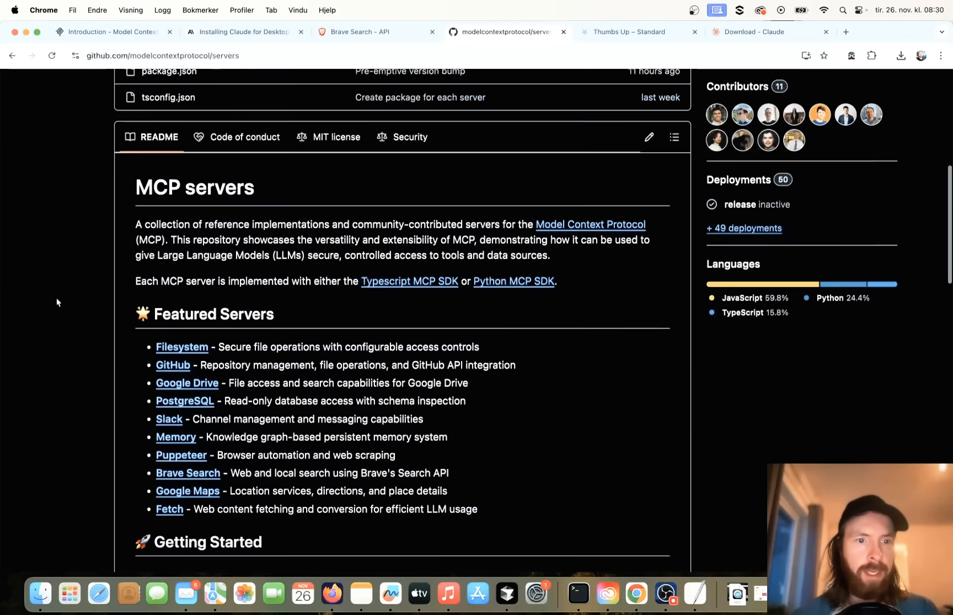
pyautogui.scroll(-3)
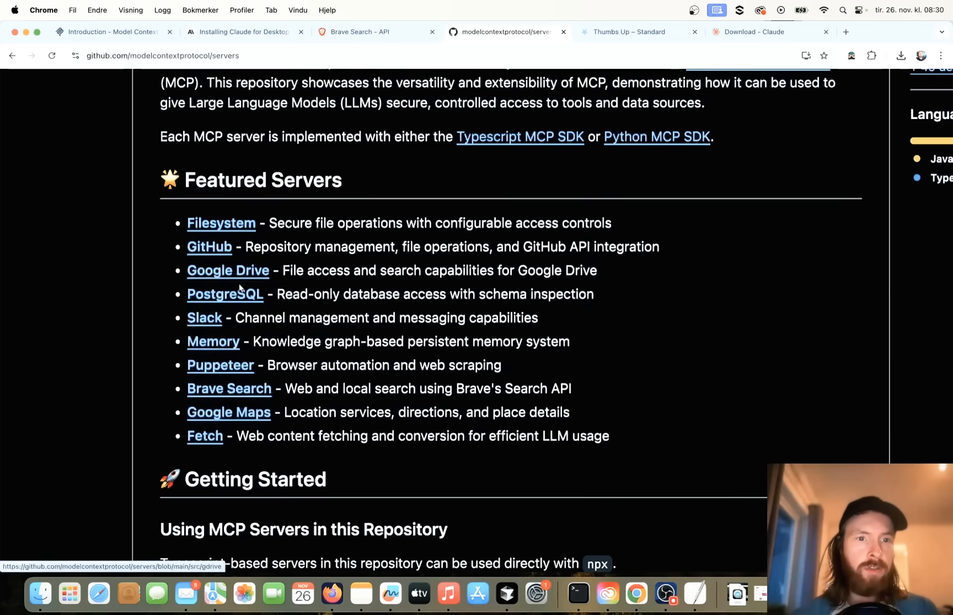
pyautogui.moveTo(229, 431)
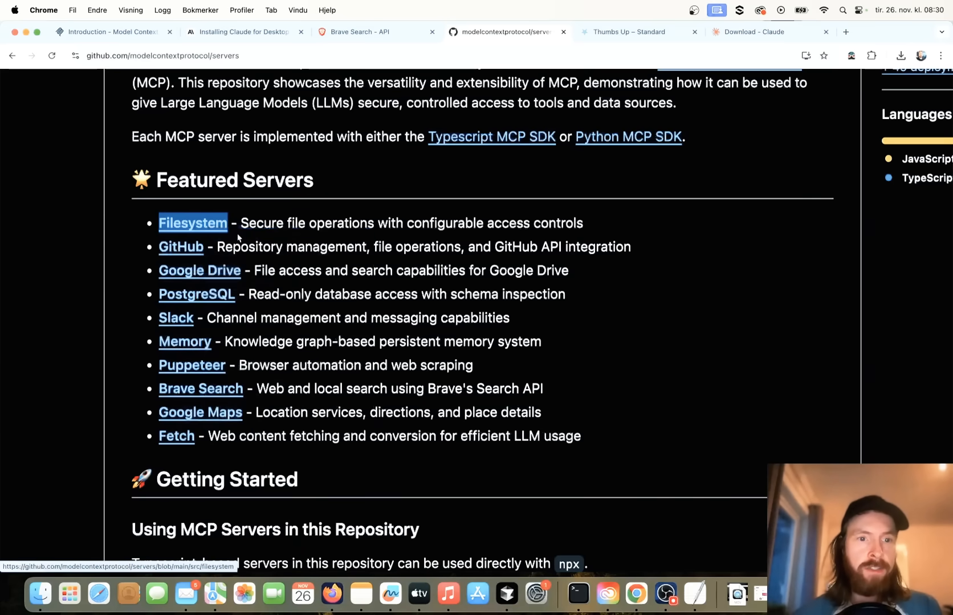
pyautogui.rightClick(200, 388)
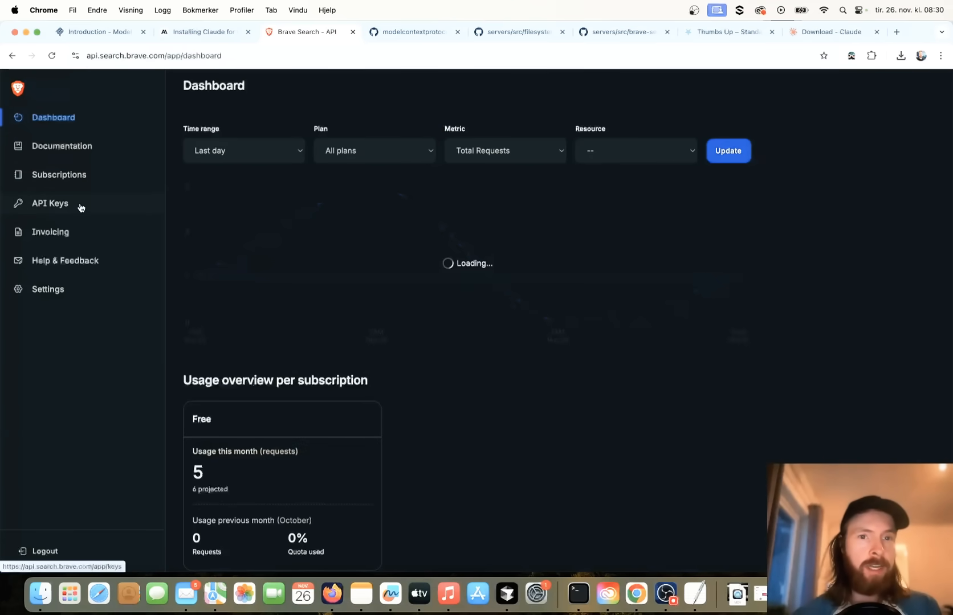
pyautogui.click(50, 204)
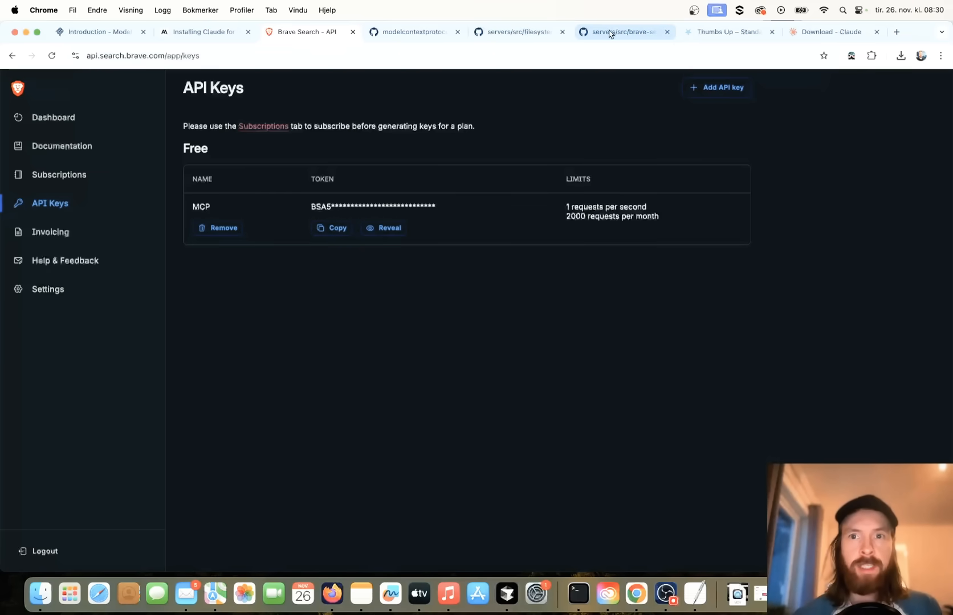
pyautogui.click(618, 32)
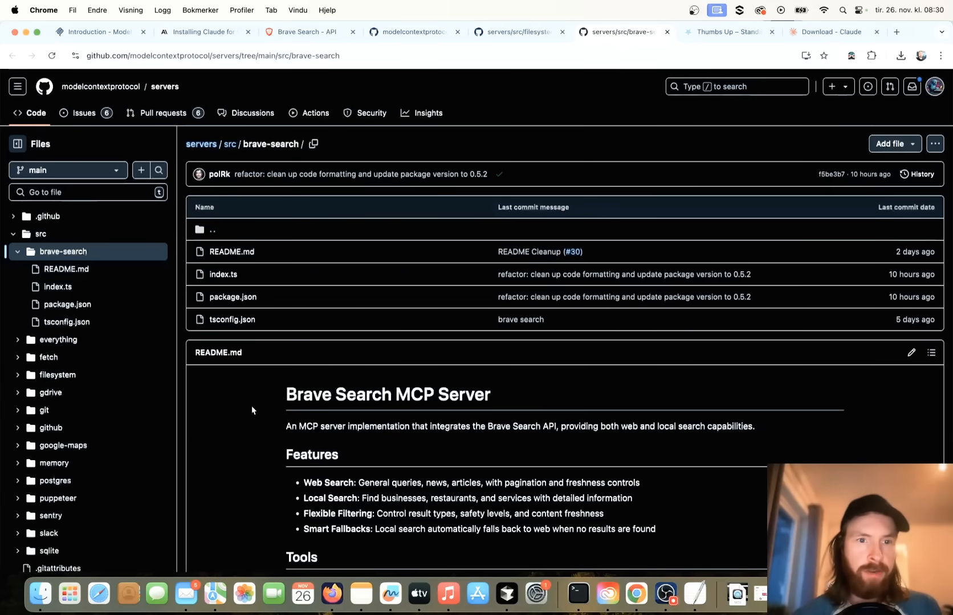
pyautogui.scroll(-3)
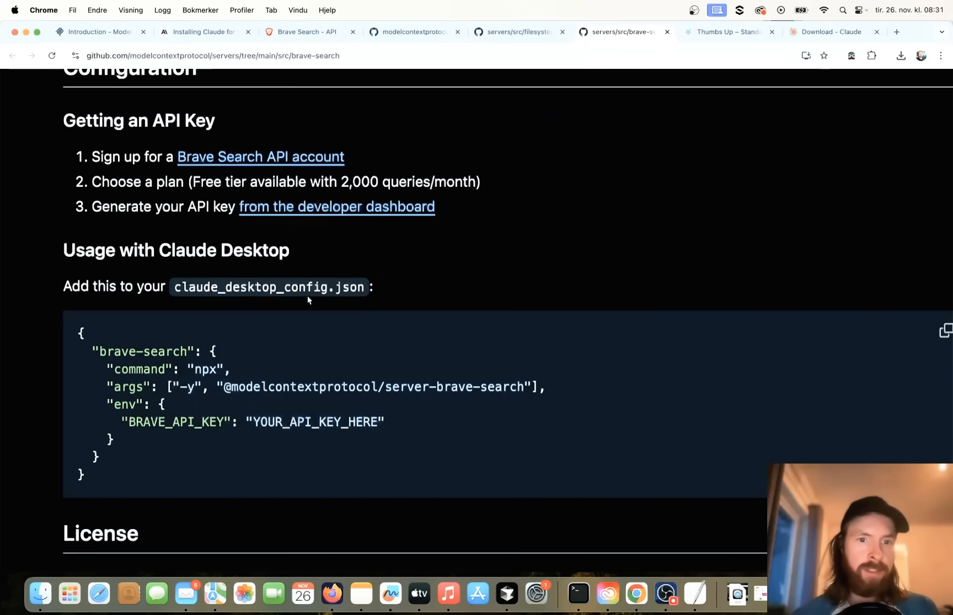
pyautogui.moveTo(636, 398)
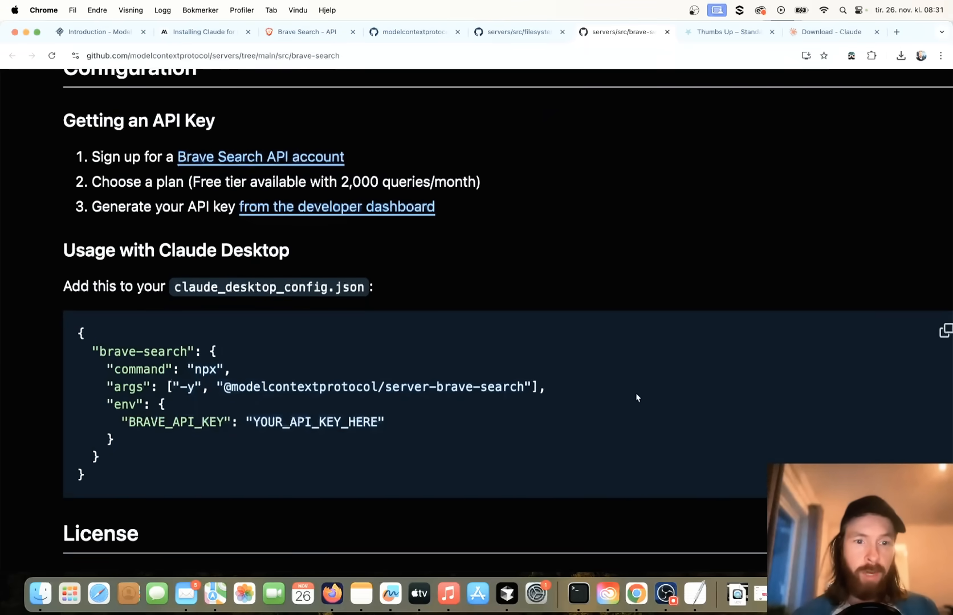
# - Copy the brave-search and filesystem JSON snippets from GitHub into claude_desktop_config.json
pyautogui.click(943, 332)
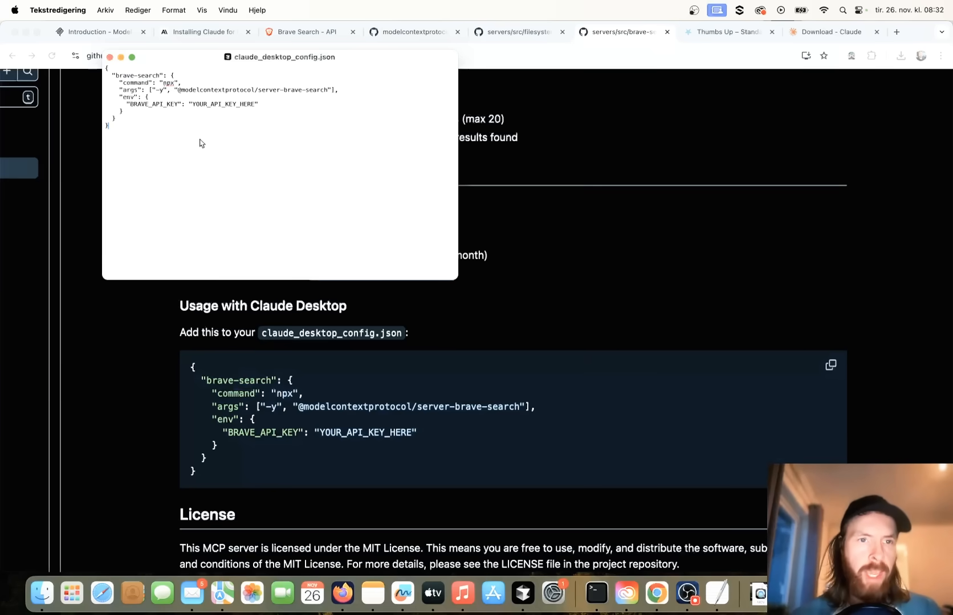
pyautogui.moveTo(242, 115)
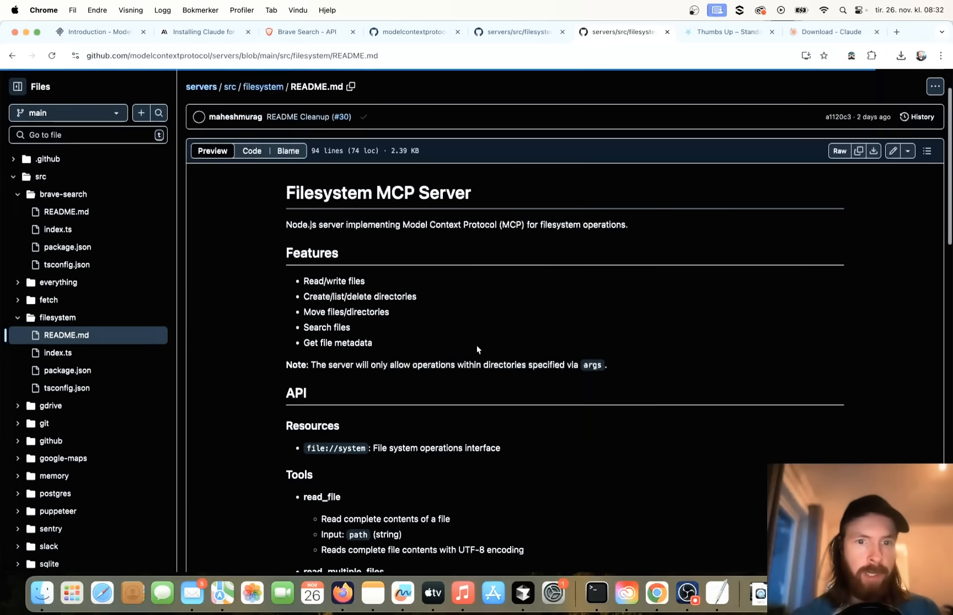
pyautogui.scroll(-3)
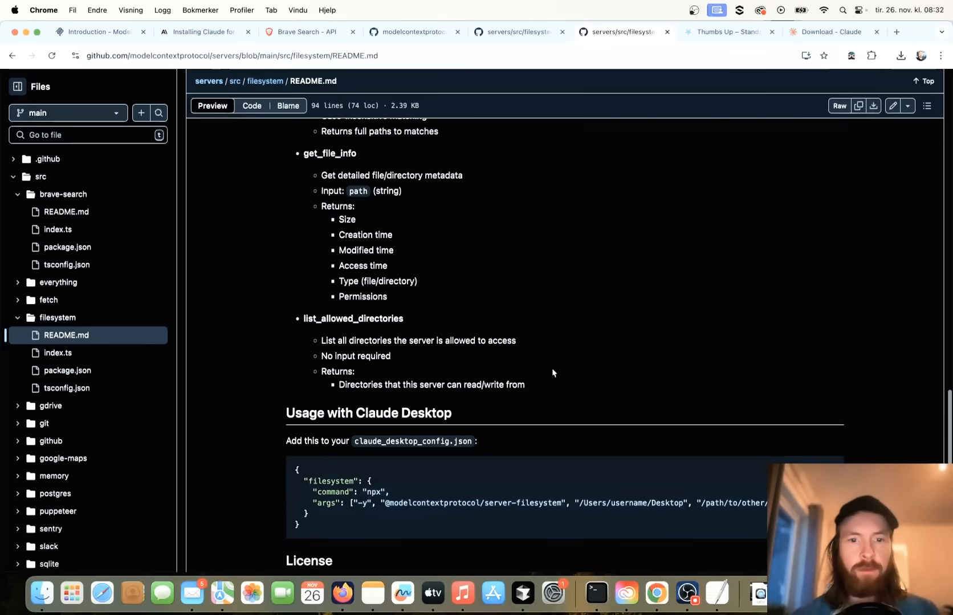
pyautogui.scroll(-3)
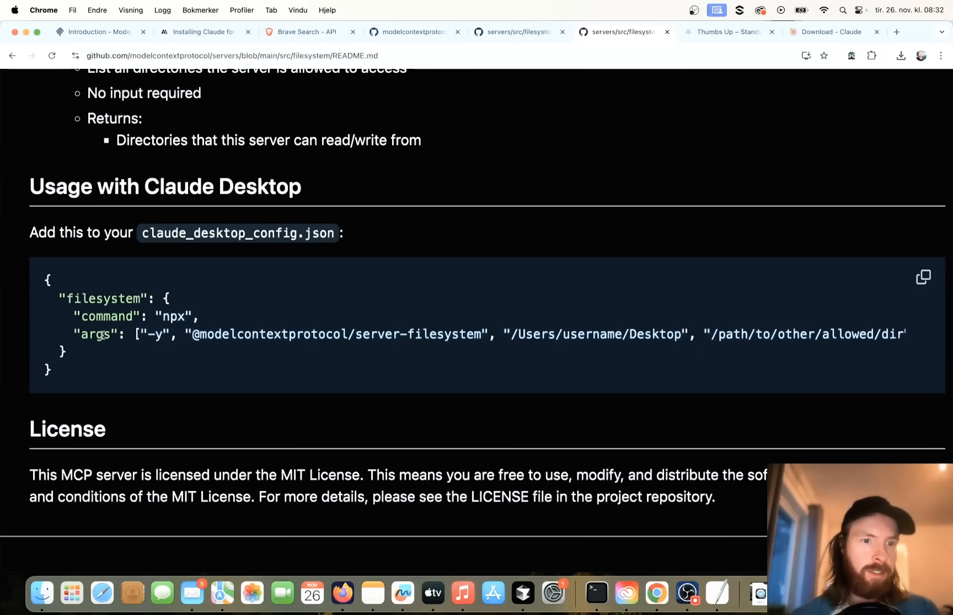
pyautogui.moveTo(367, 350)
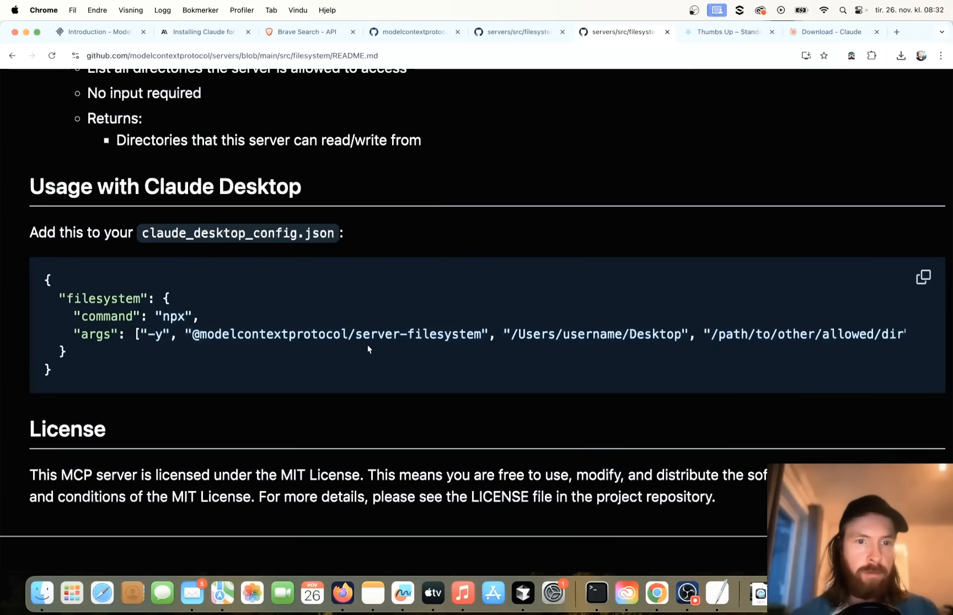
pyautogui.click(922, 277)
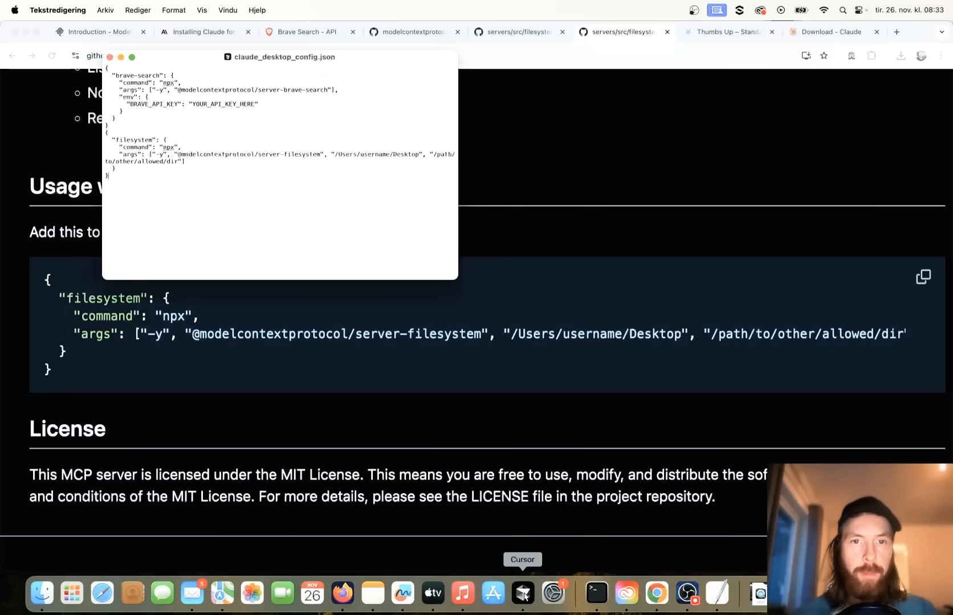
# - In Cursor, wrap both servers in an mcpServers object with filesystem pointed at /Users/kristianfagerlie/apps/MCP
pyautogui.click(520, 595)
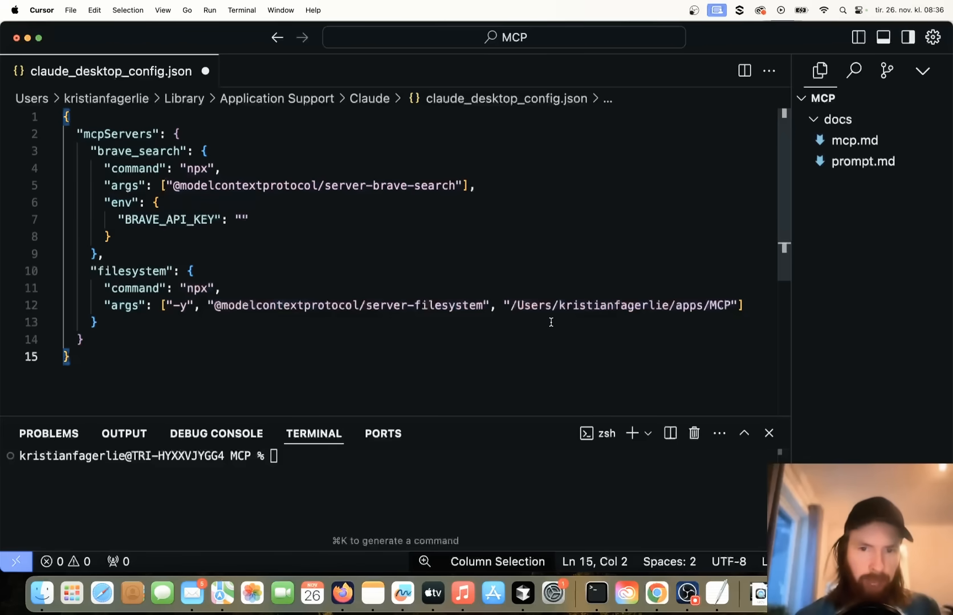
pyautogui.moveTo(512, 306); pyautogui.dragTo(722, 306)
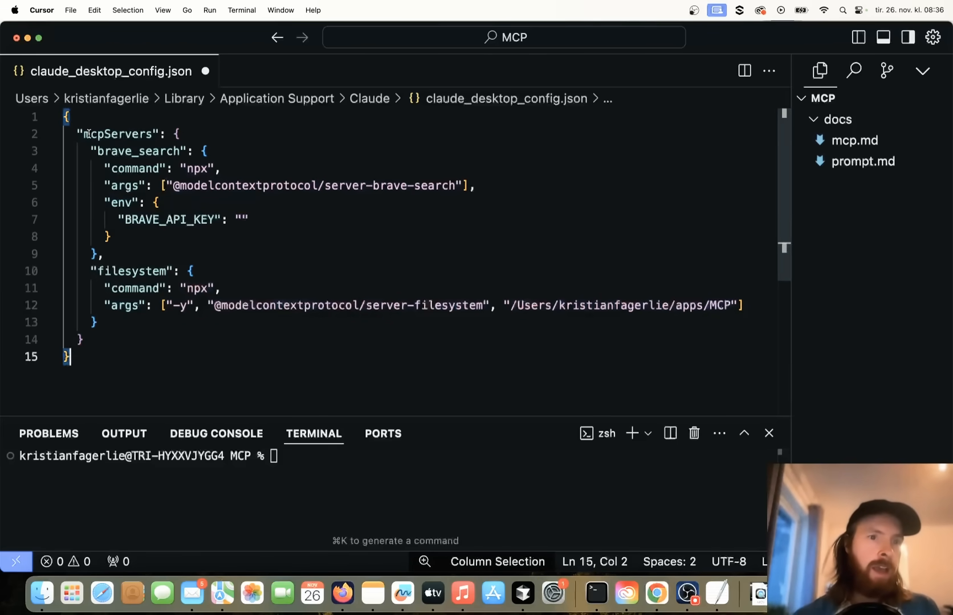
pyautogui.doubleClick(118, 136)
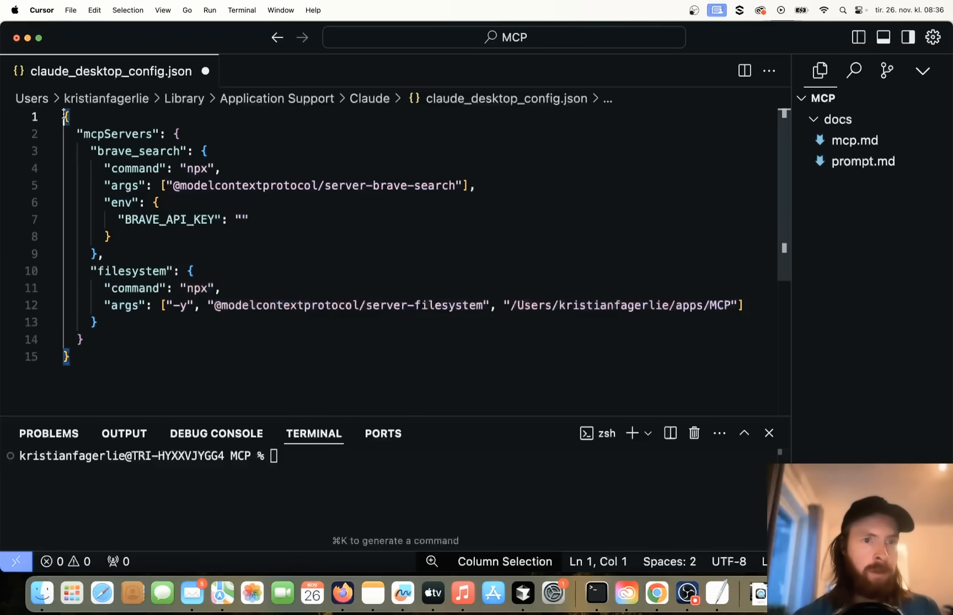
pyautogui.press('cmd+a')
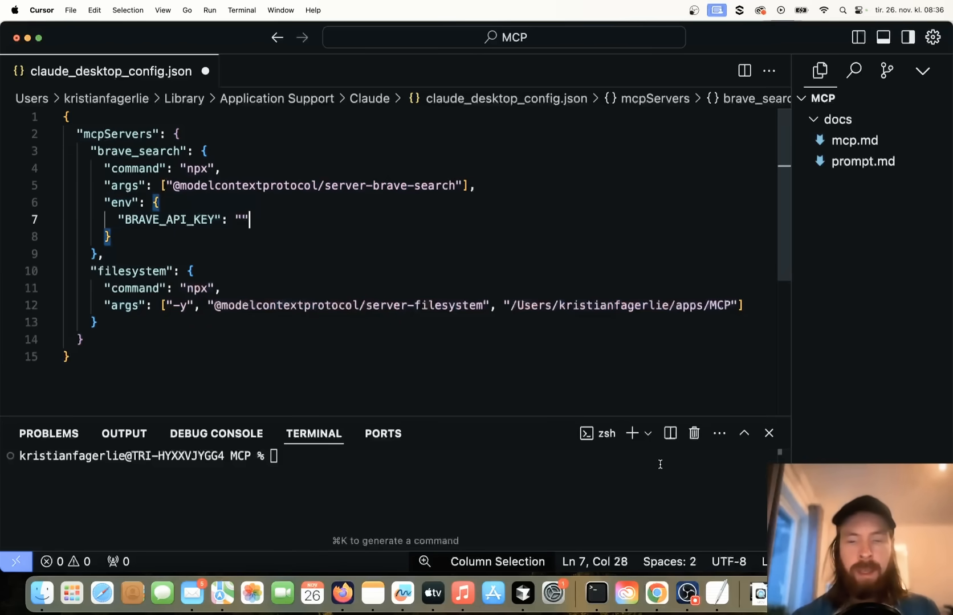
pyautogui.moveTo(718, 596)
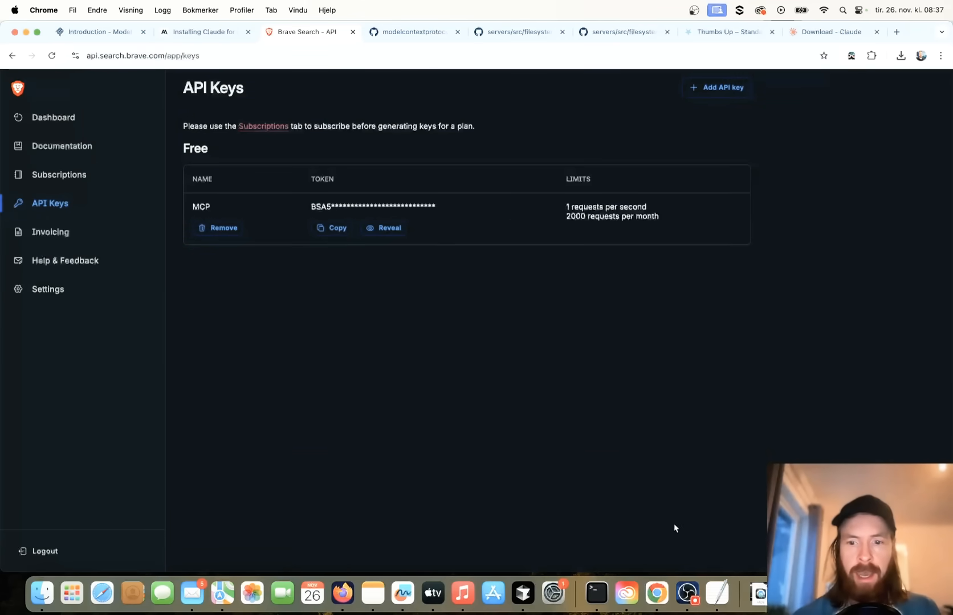
pyautogui.moveTo(521, 596)
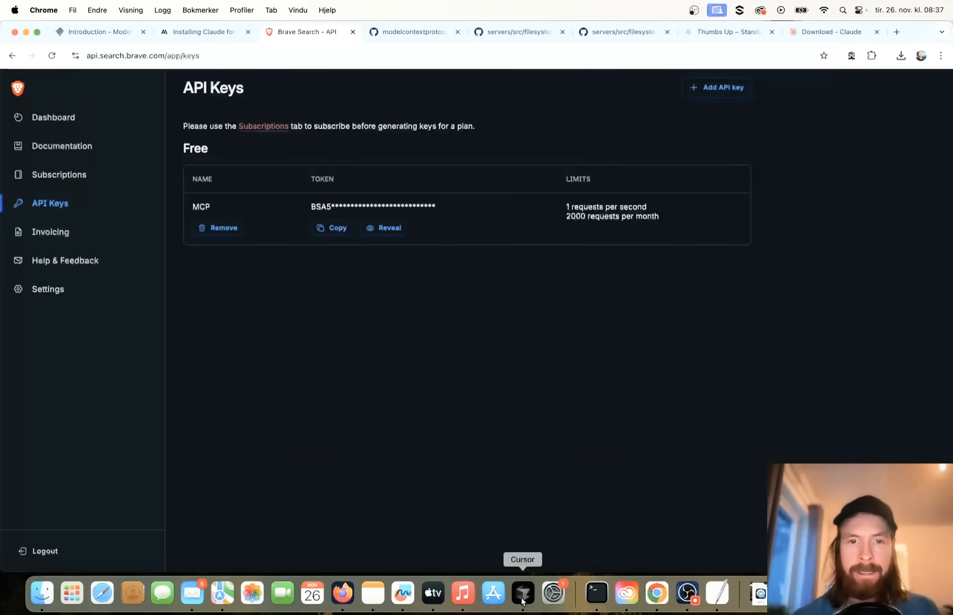
# - Return to the code editor from the Dock after checking the Brave API keys tab
pyautogui.click(520, 595)
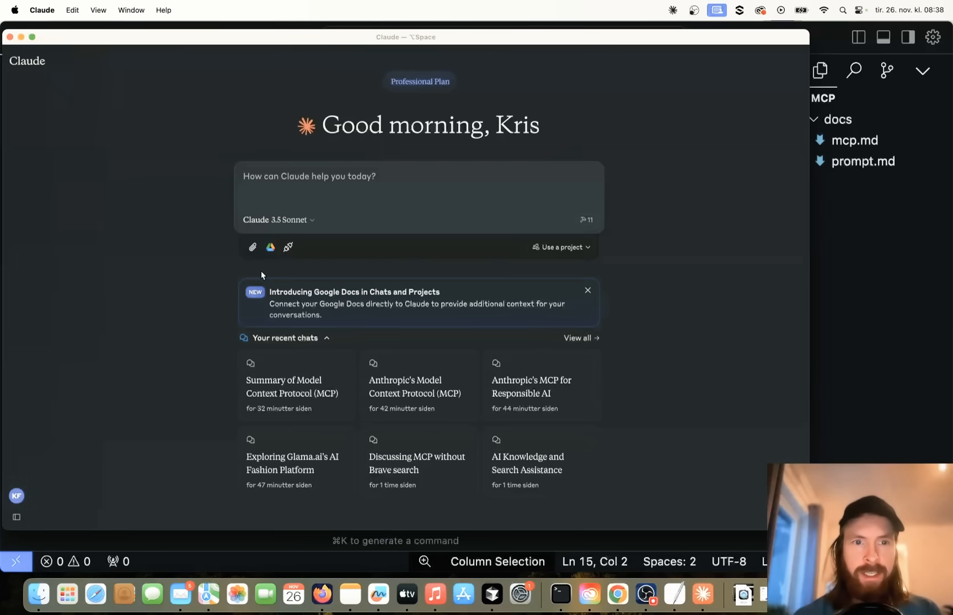
pyautogui.moveTo(587, 220)
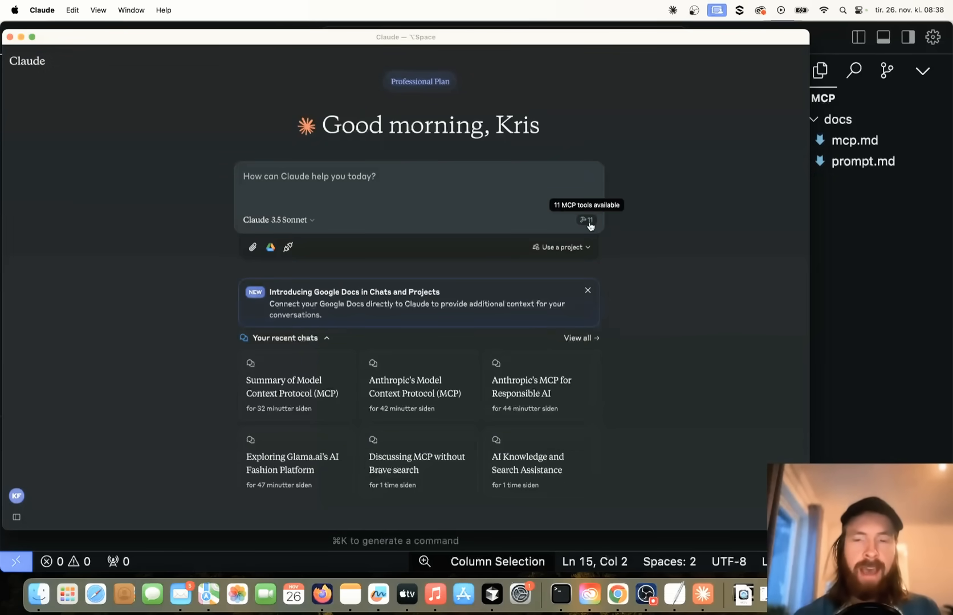
pyautogui.click(585, 220)
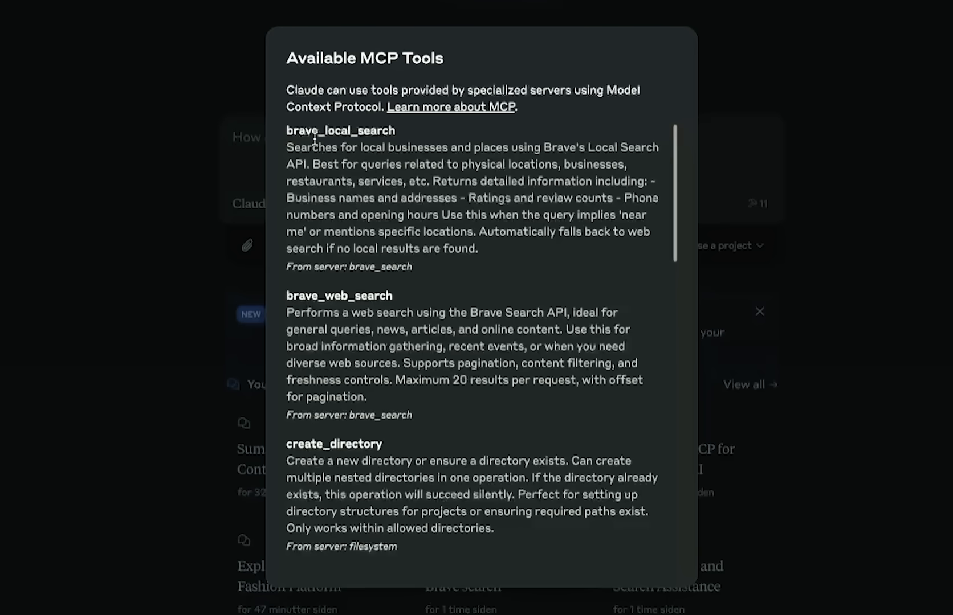
pyautogui.moveTo(427, 305)
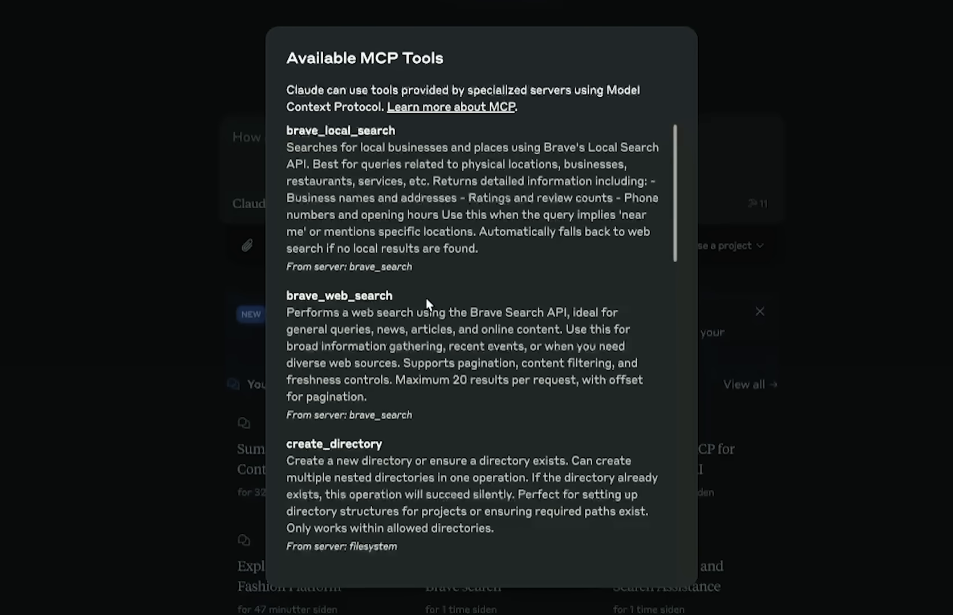
pyautogui.scroll(-3)
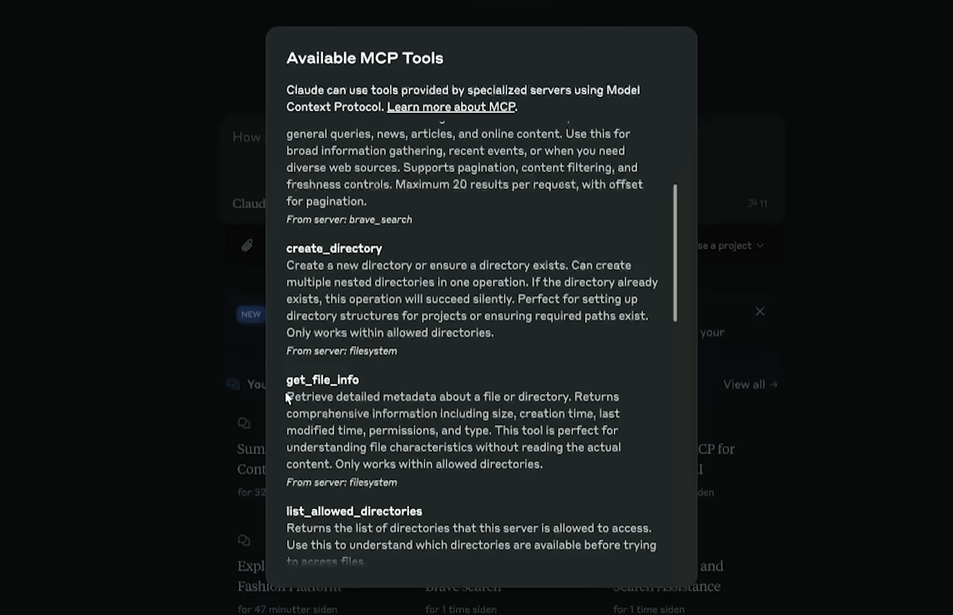
pyautogui.scroll(-3)
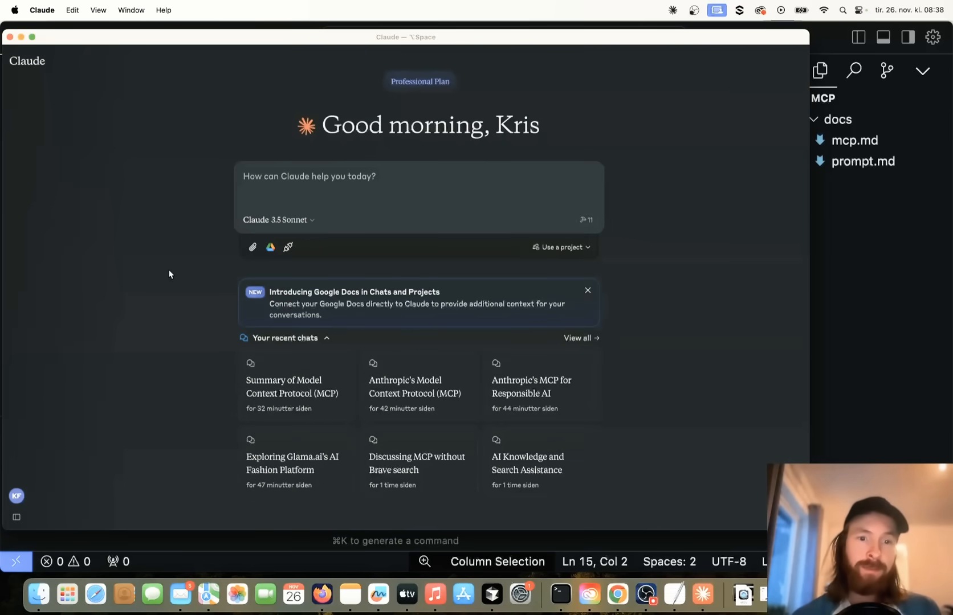
# - Send Claude a request to search Brave about Anthropic's MCP, summarize it, and save mcp_info.md
pyautogui.click(319, 177)
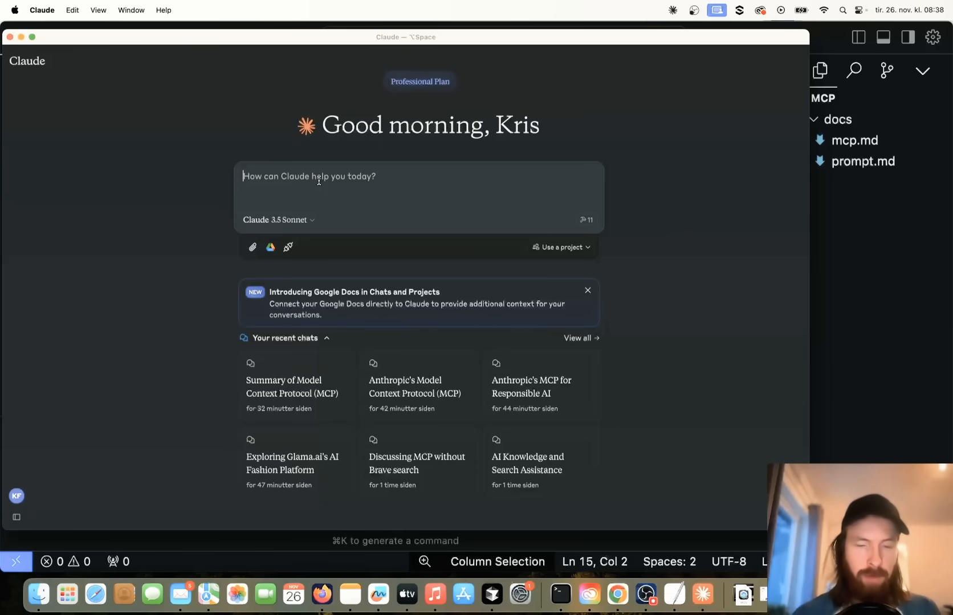
pyautogui.moveTo(294, 387)
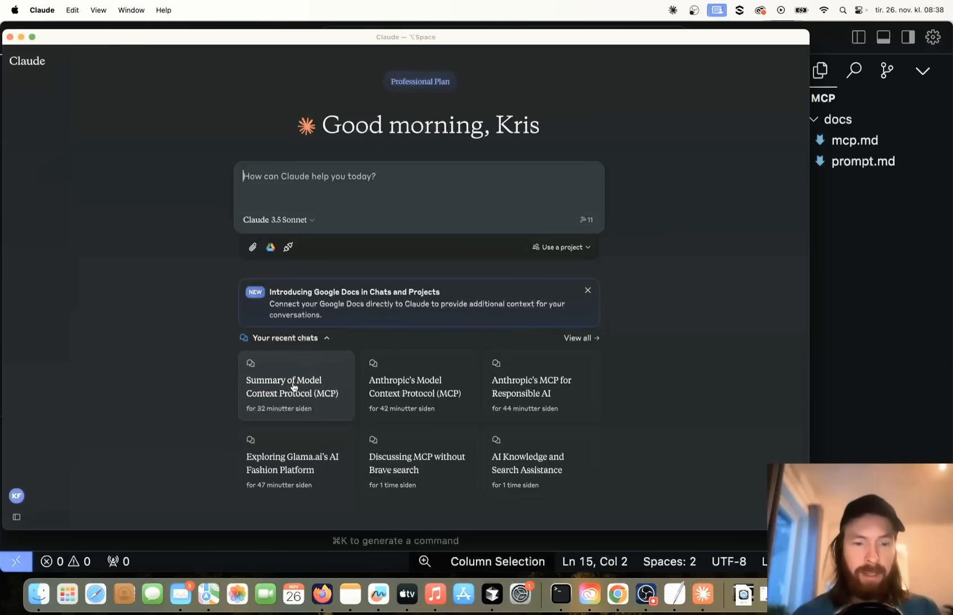
pyautogui.write('search brave find info about Anthropic`s MCP (model context protocol), write a summary, and save it on my system as mcp_info.md')
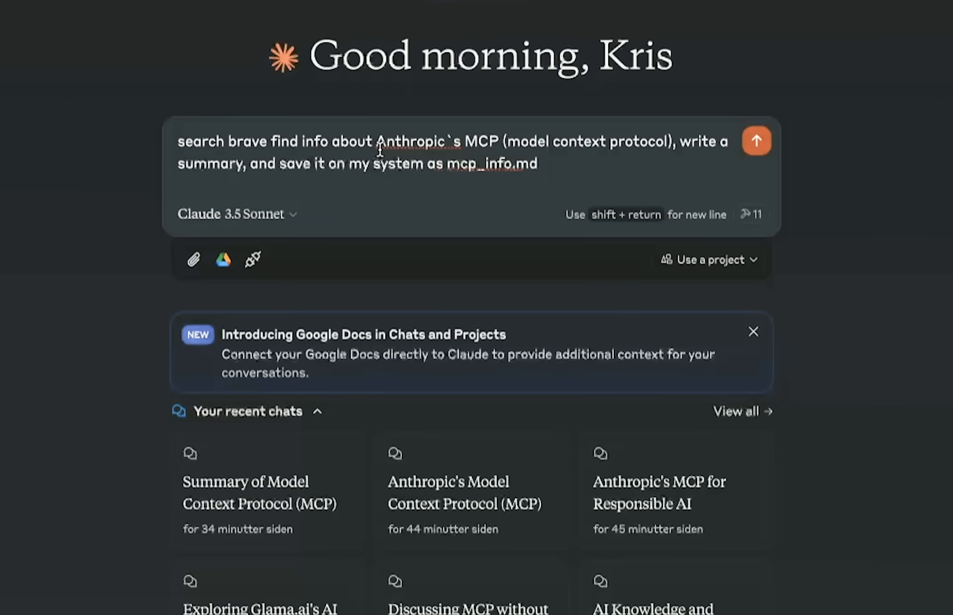
pyautogui.moveTo(375, 141); pyautogui.dragTo(502, 141)
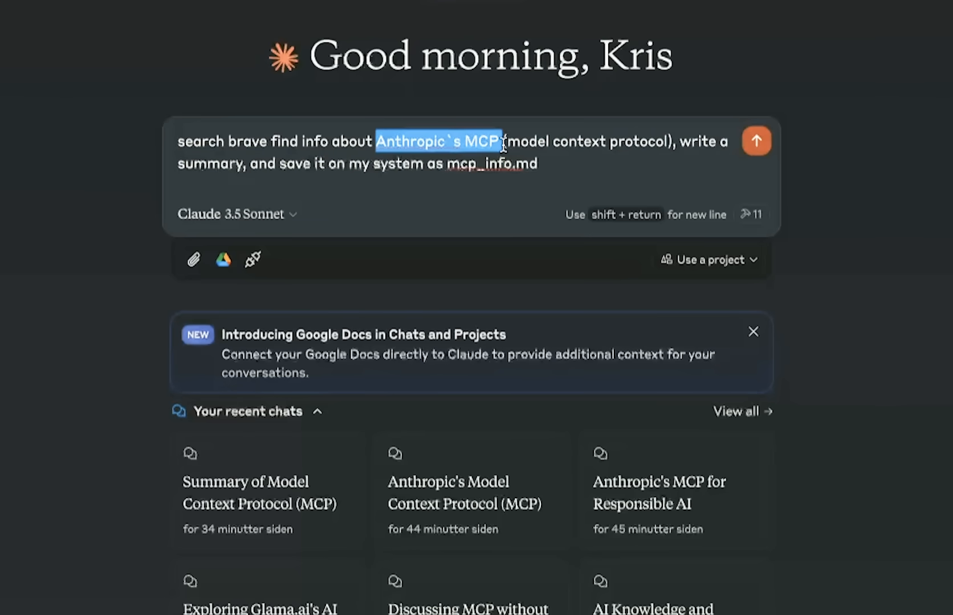
pyautogui.moveTo(502, 142); pyautogui.dragTo(671, 141)
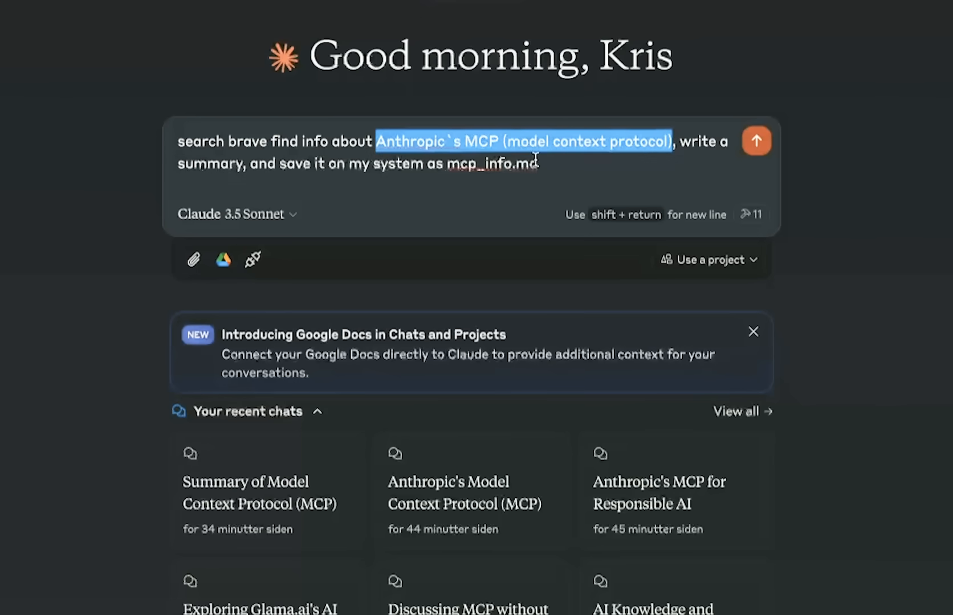
pyautogui.click(547, 164)
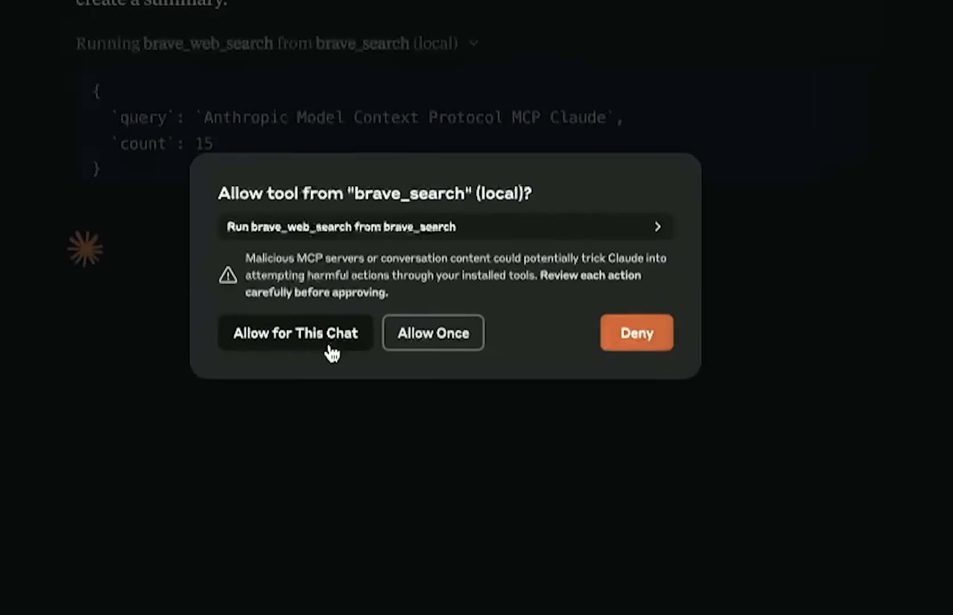
# - Allow brave_web_search, write_file and create_directory for this chat so Claude writes mcp_info.md
pyautogui.click(296, 332)
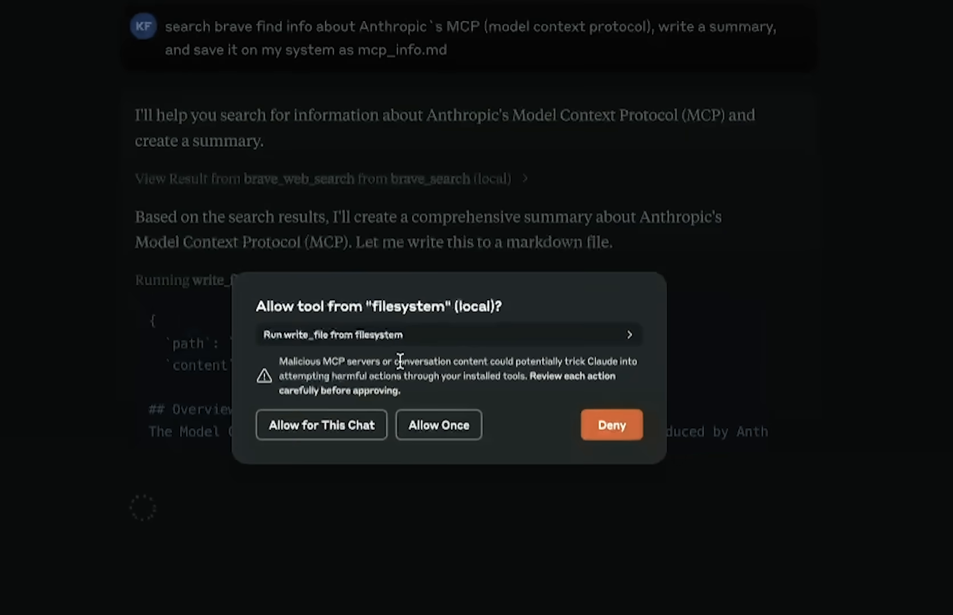
pyautogui.click(437, 425)
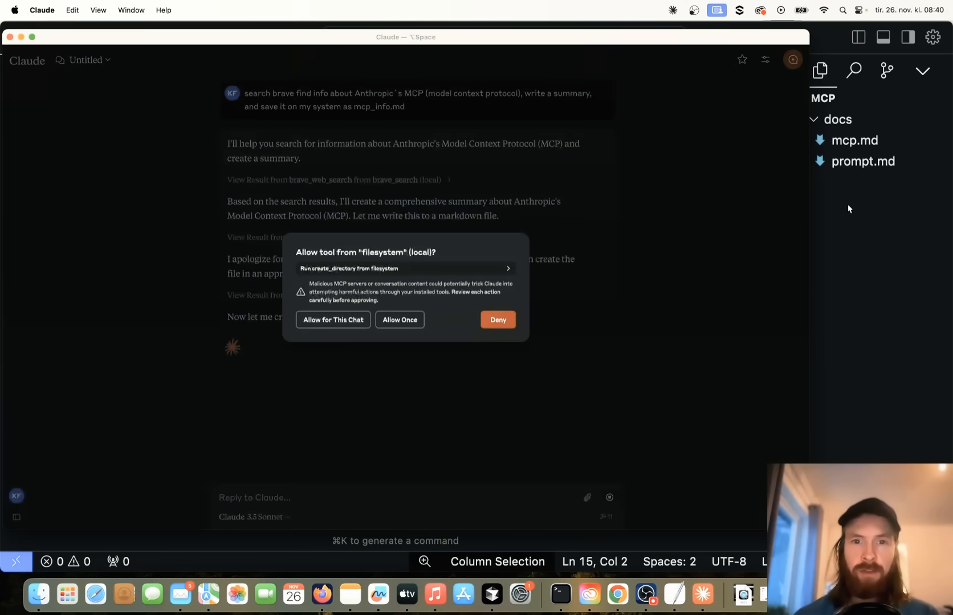
pyautogui.click(399, 319)
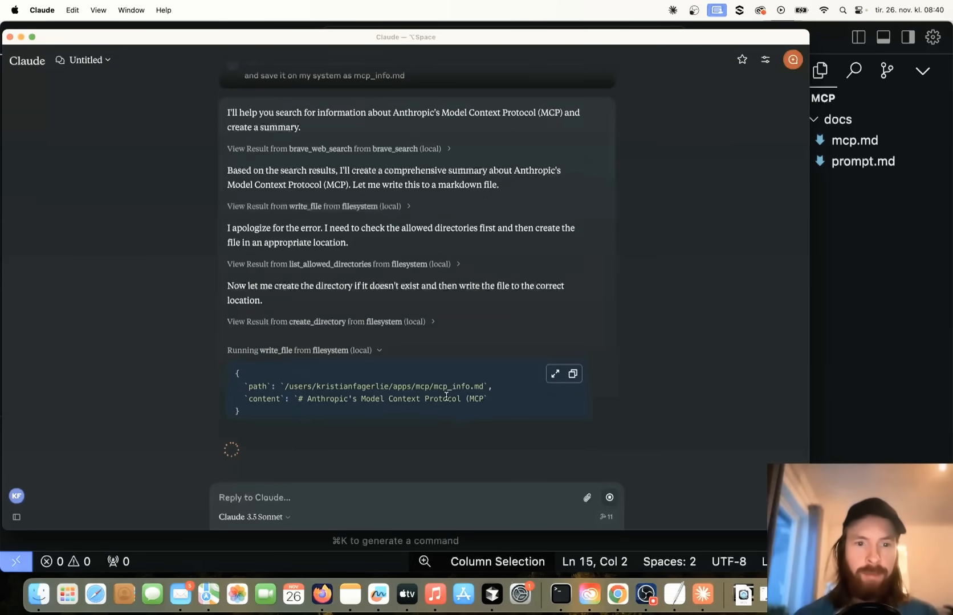
pyautogui.scroll(-3)
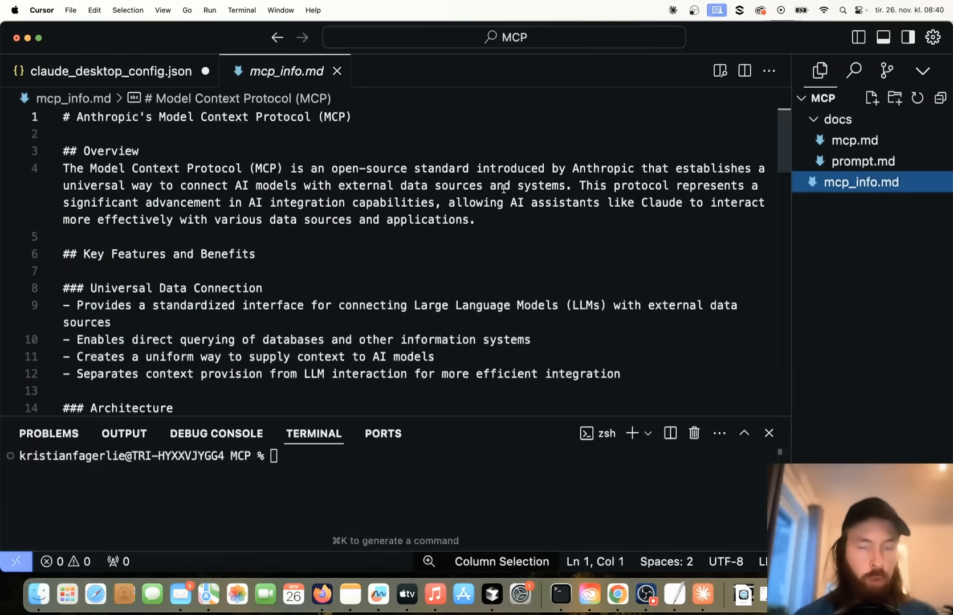
# - Read mcp_info.md through its Resources section in Cursor, then return to Claude Desktop
pyautogui.scroll(-3)
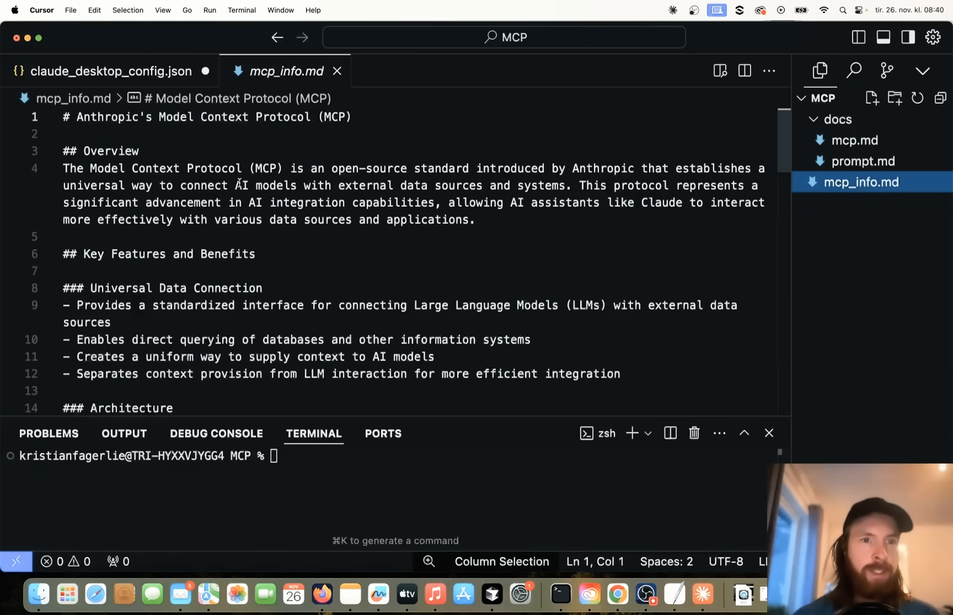
pyautogui.moveTo(861, 182)
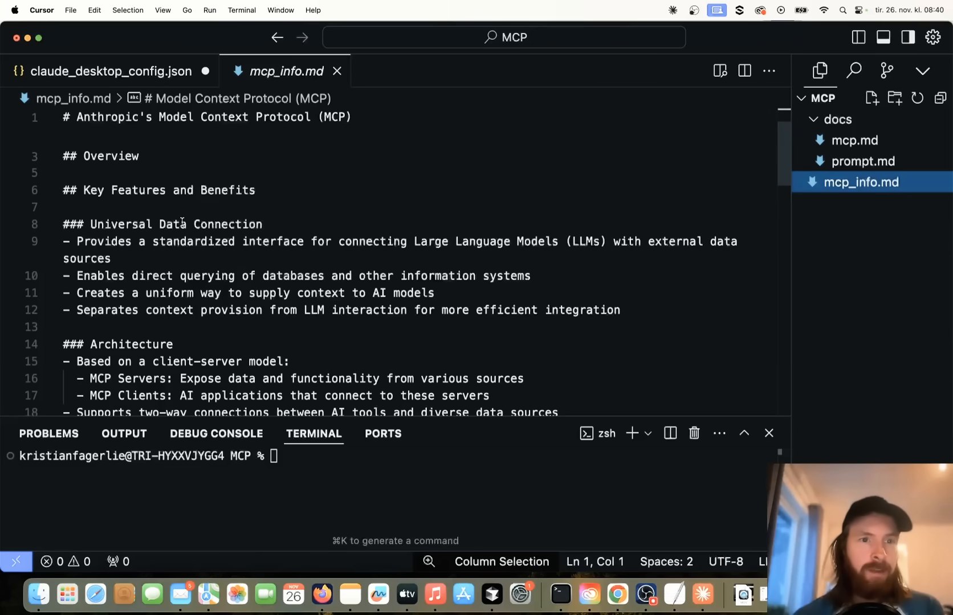
pyautogui.scroll(-3)
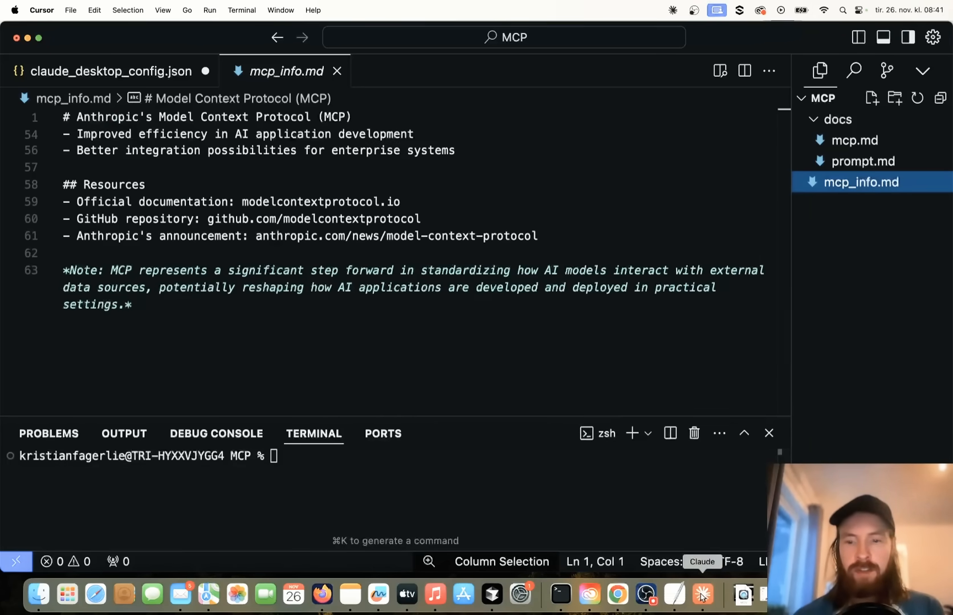
pyautogui.click(701, 599)
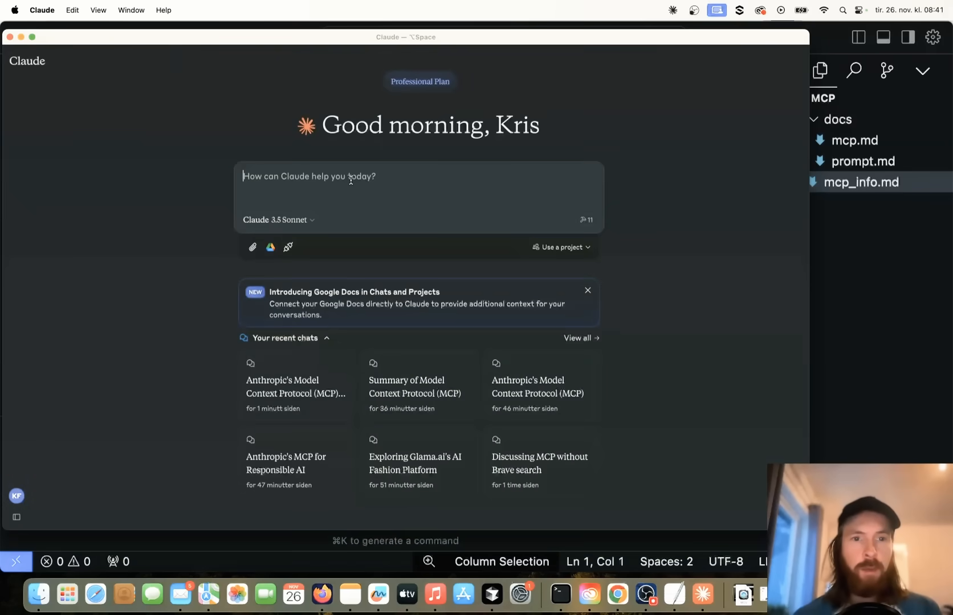
# - Request the last 24h of bitcoin price developments saved to bitcoin.md and allow the Brave search
pyautogui.write('I need some information about the development in the bitcoin price the last 24h, search the web for this info and save the most important info to bitcoin.md')
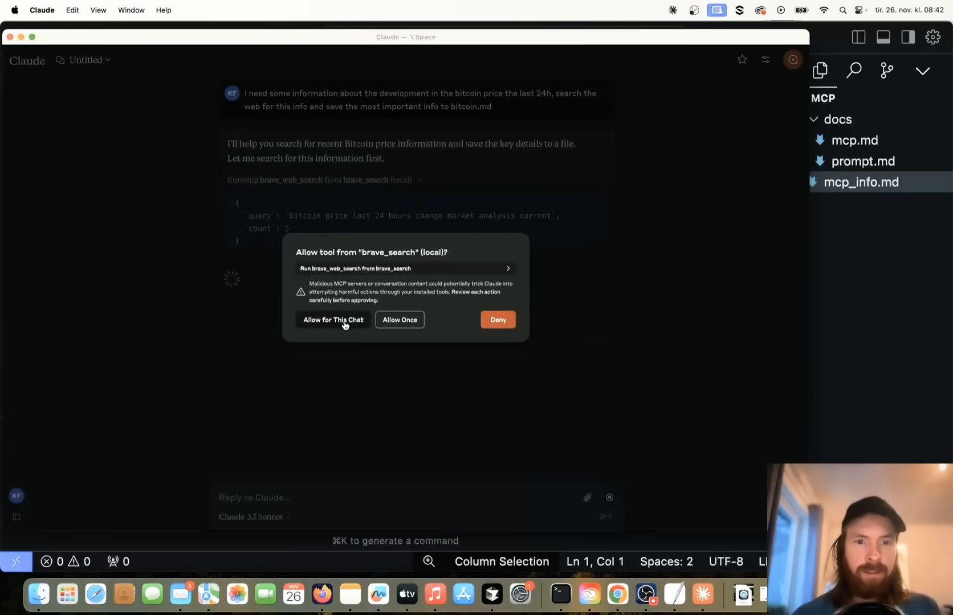
pyautogui.click(332, 320)
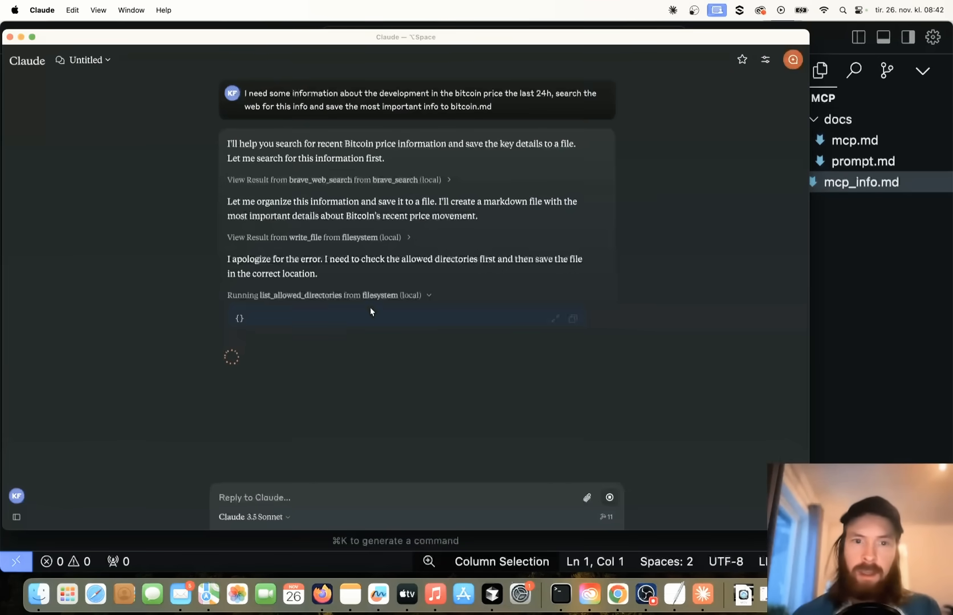
pyautogui.moveTo(383, 323)
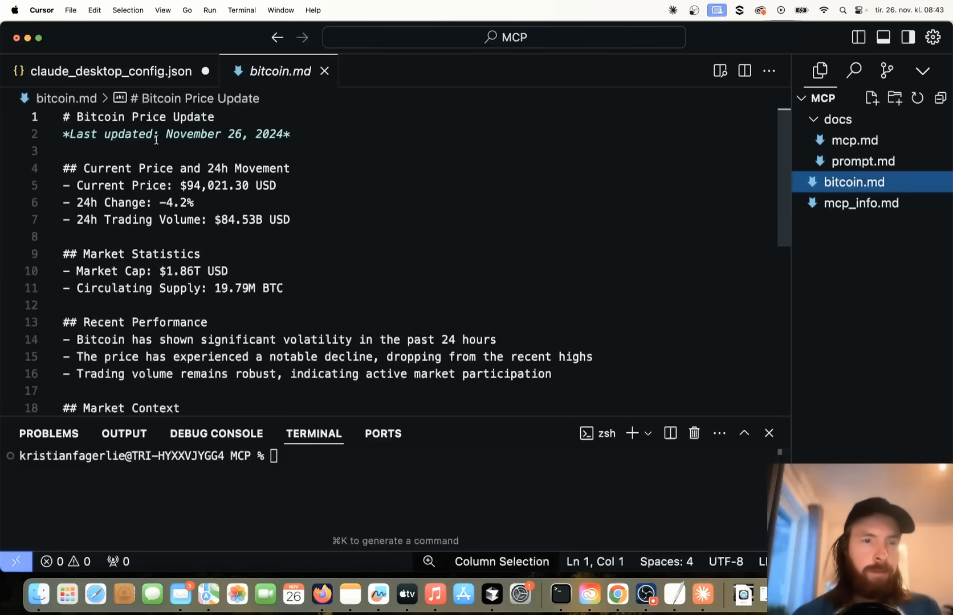
# - Review bitcoin.md in Cursor, checking its last-updated date and market statistics
pyautogui.click(234, 134)
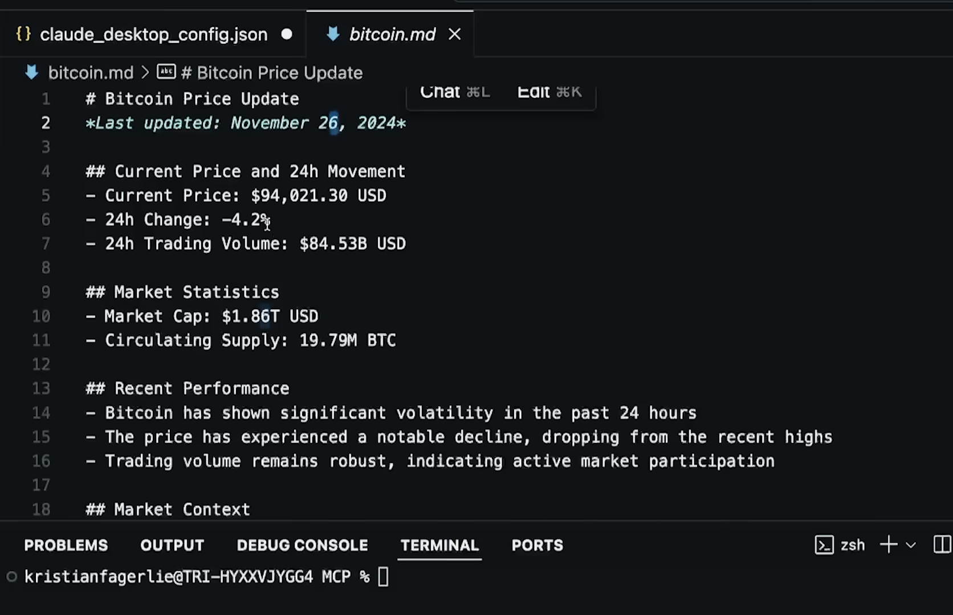
pyautogui.moveTo(398, 247)
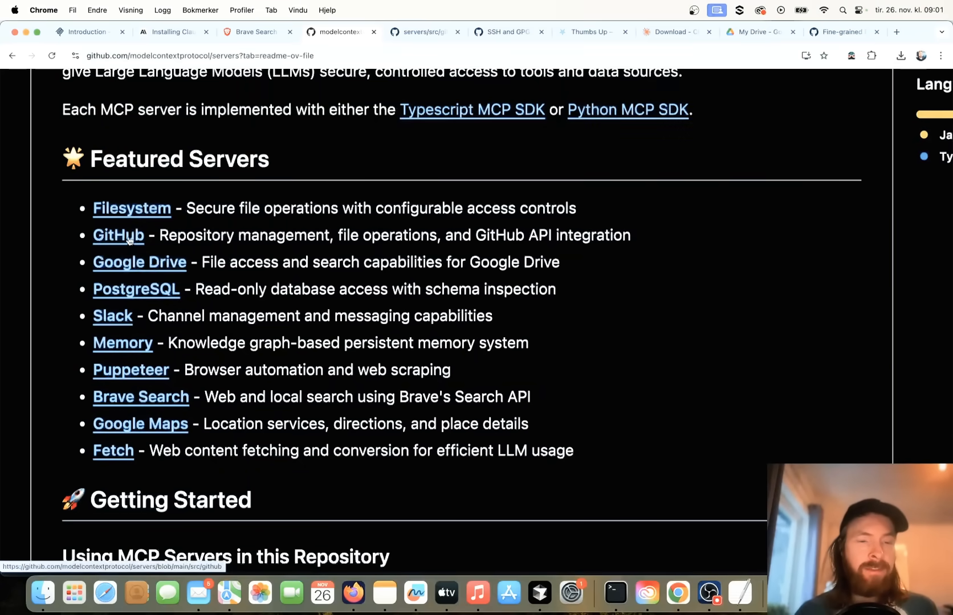
# - Copy the GitHub MCP server's Claude Desktop JSON snippet from its readme page
pyautogui.click(118, 236)
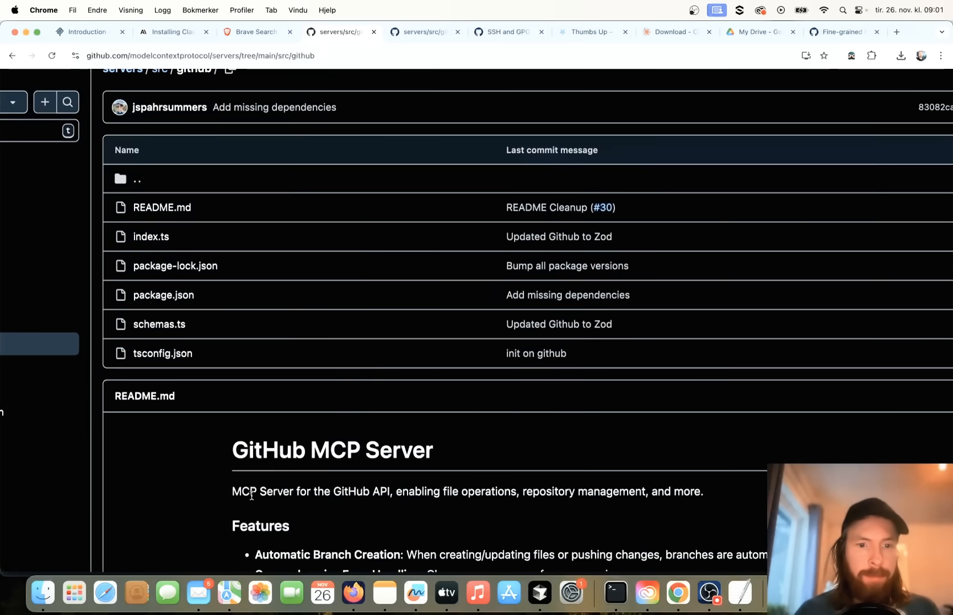
pyautogui.scroll(-3)
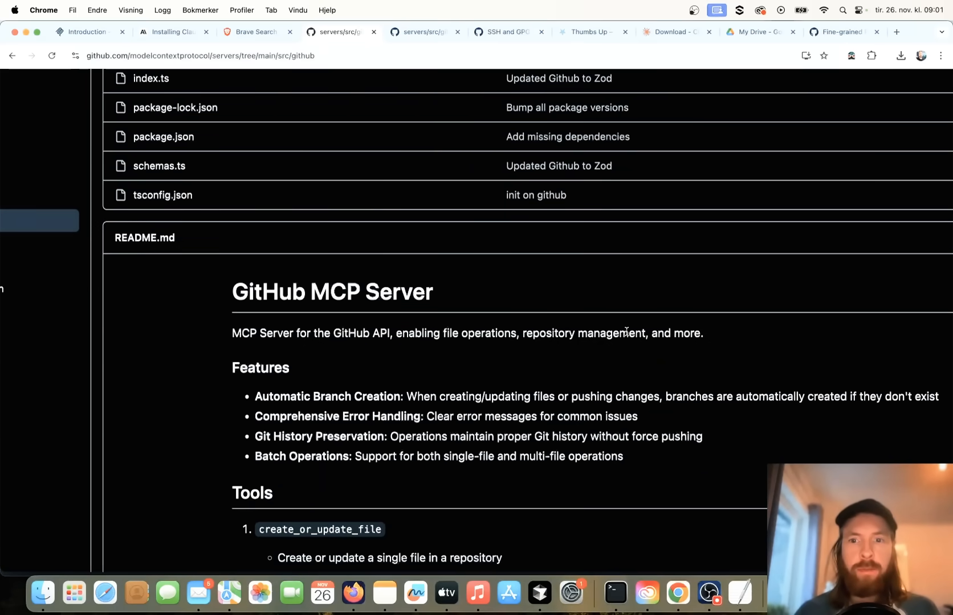
pyautogui.scroll(-3)
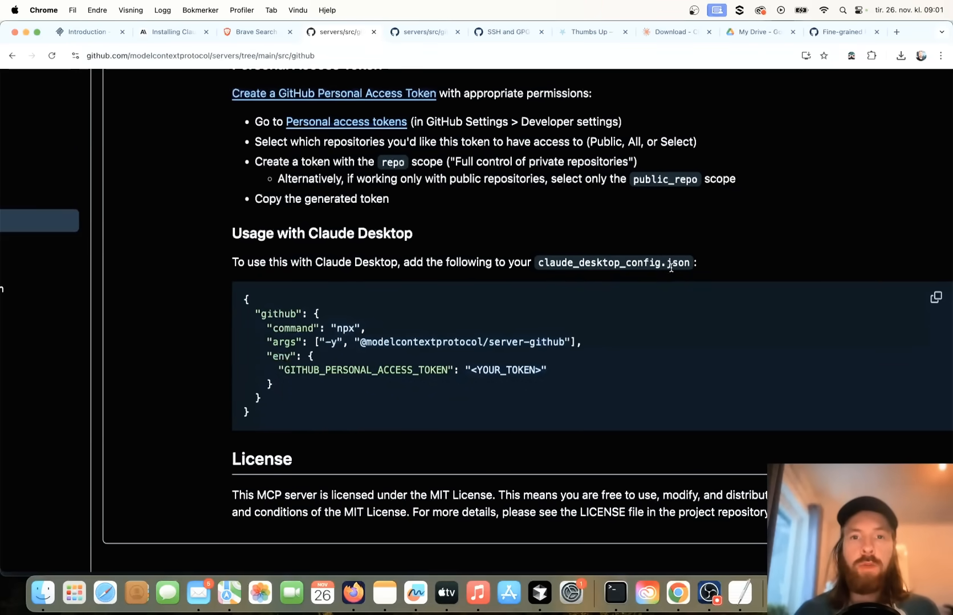
pyautogui.click(940, 302)
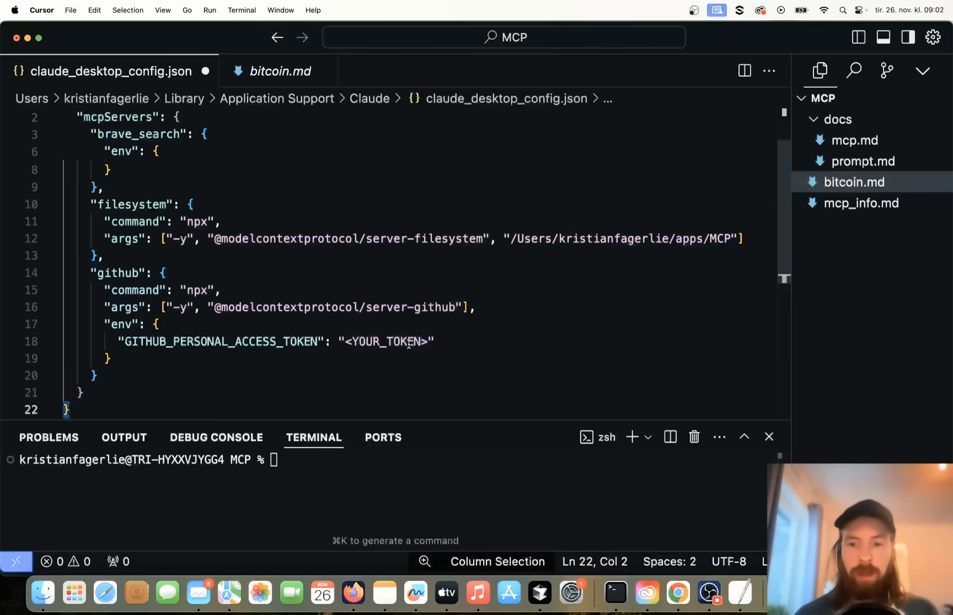
# - Leave the GitHub token placeholder in the config and relaunch the Claude desktop app
pyautogui.click(279, 72)
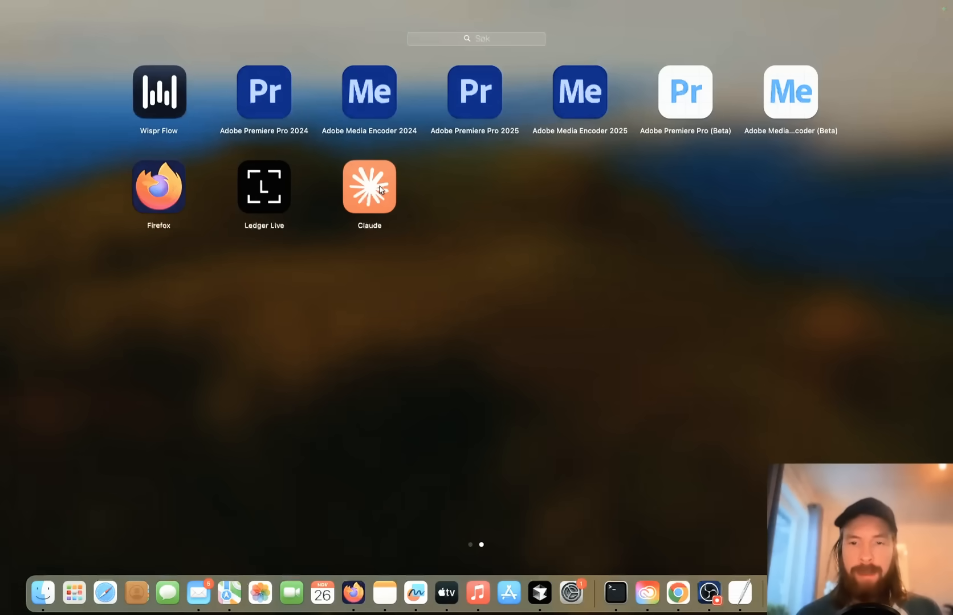
pyautogui.click(369, 186)
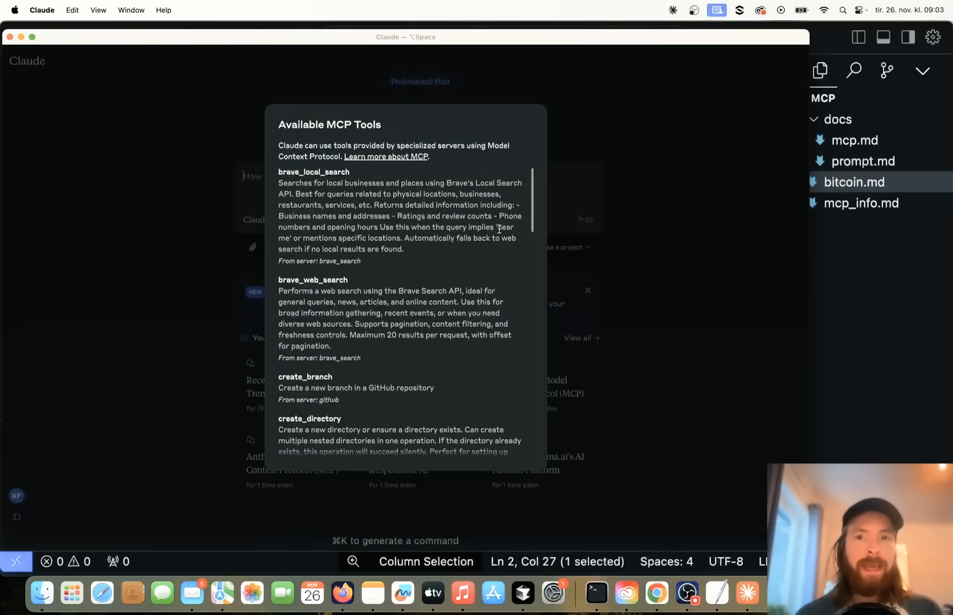
pyautogui.scroll(-3)
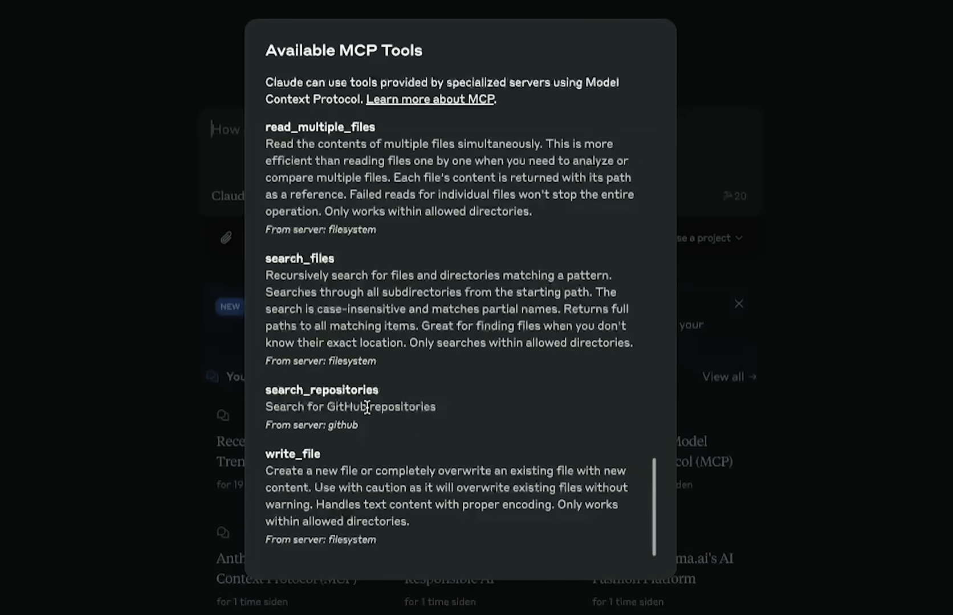
pyautogui.scroll(-3)
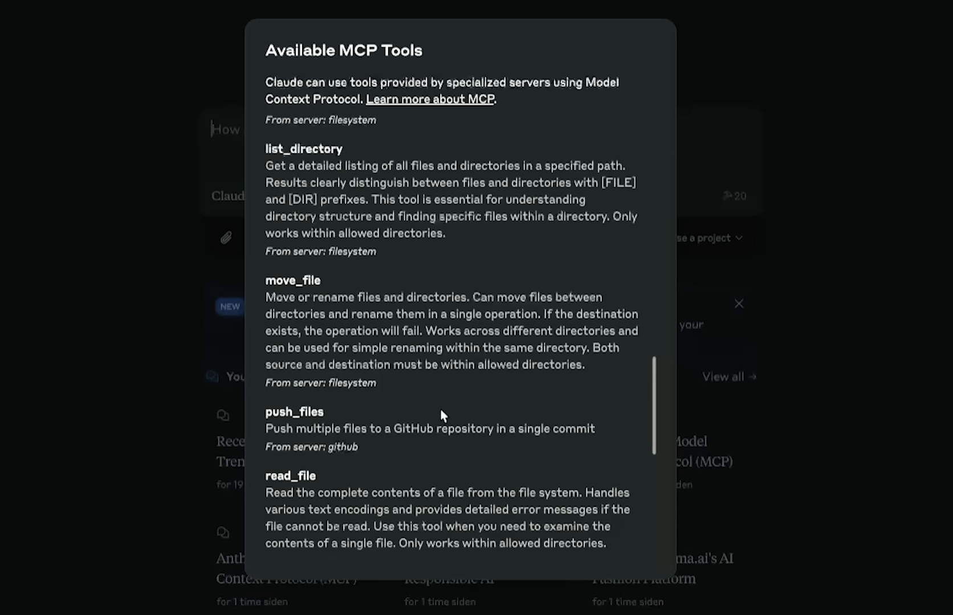
pyautogui.moveTo(414, 372)
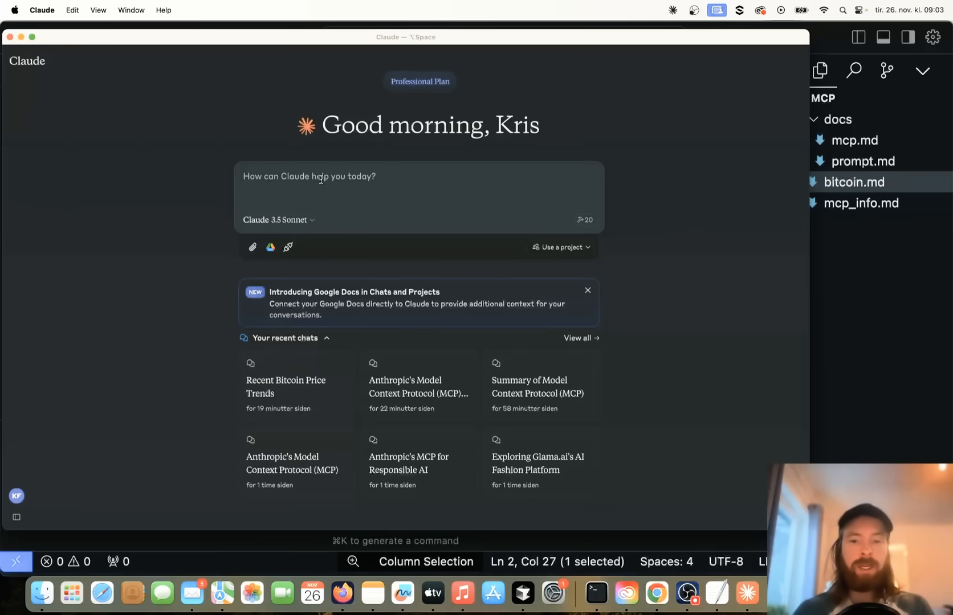
# - Ask Claude to find the cursor_prompt repo, allow the GitHub search, and pick result number 1
pyautogui.write('can you find the cursor_prompt repo on my github please')
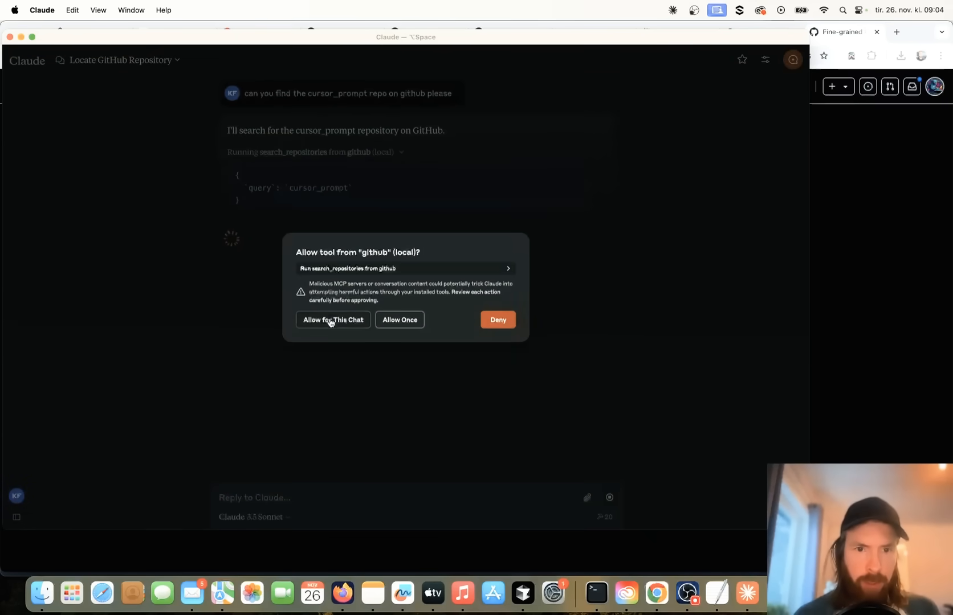
pyautogui.click(332, 319)
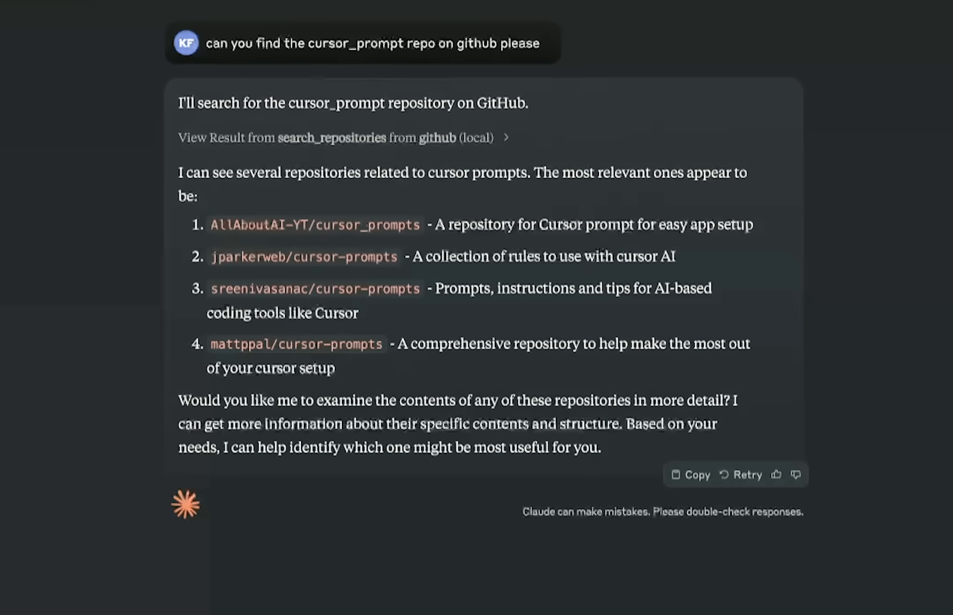
pyautogui.write('number 1')
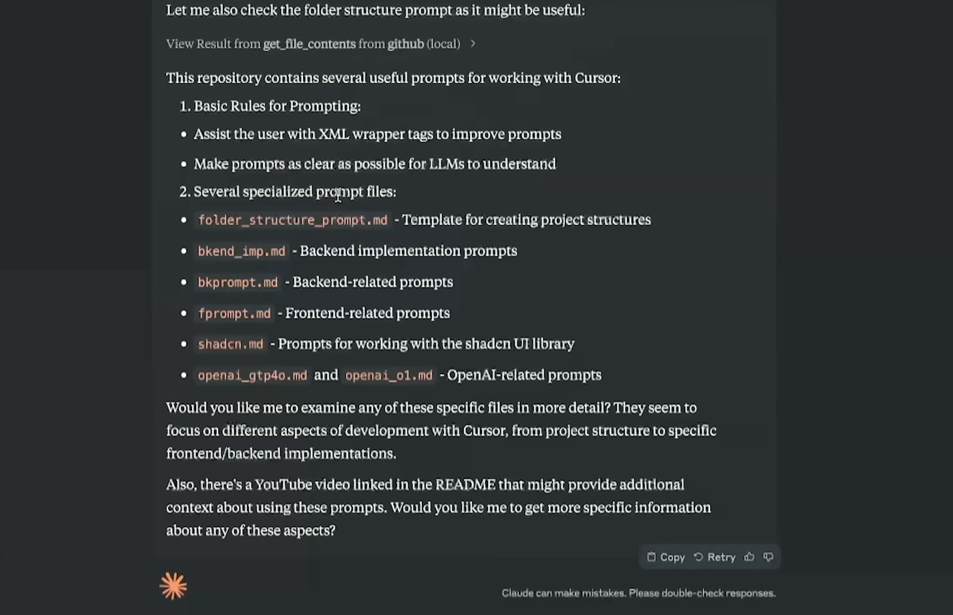
pyautogui.moveTo(268, 361)
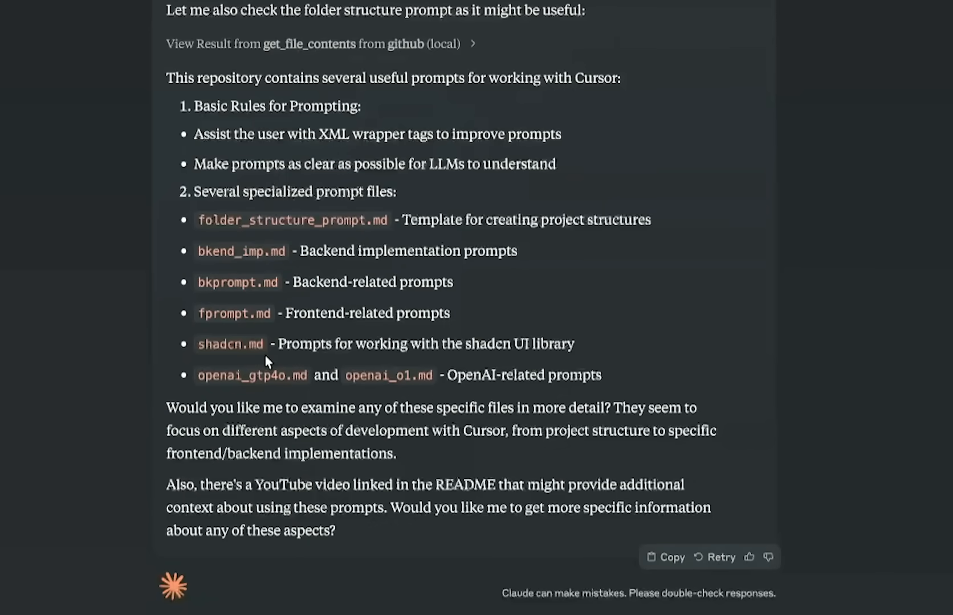
pyautogui.moveTo(325, 442)
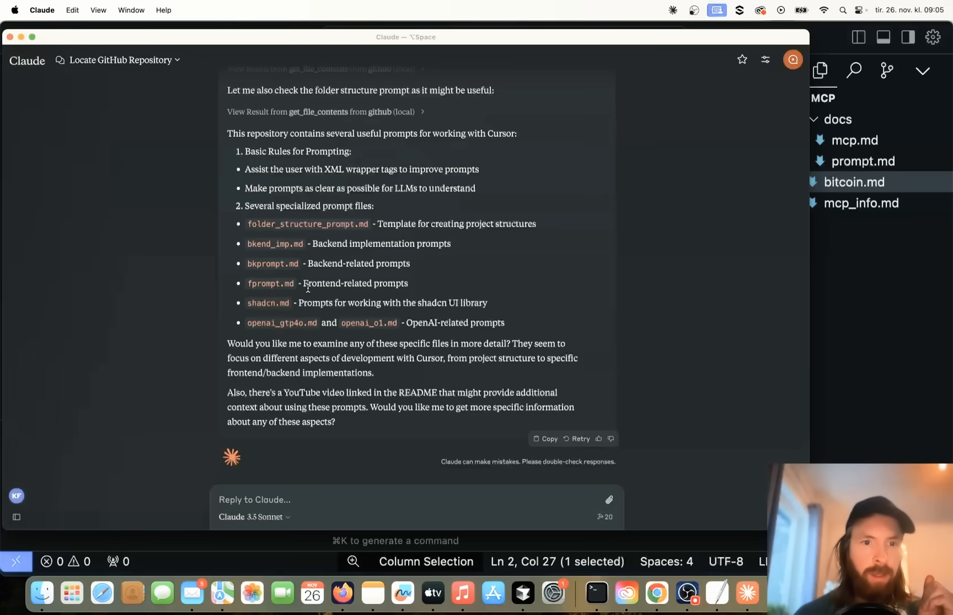
# - Ask Claude to write and save shadcn.md, allowing the filesystem tool for this chat
pyautogui.write('goo')
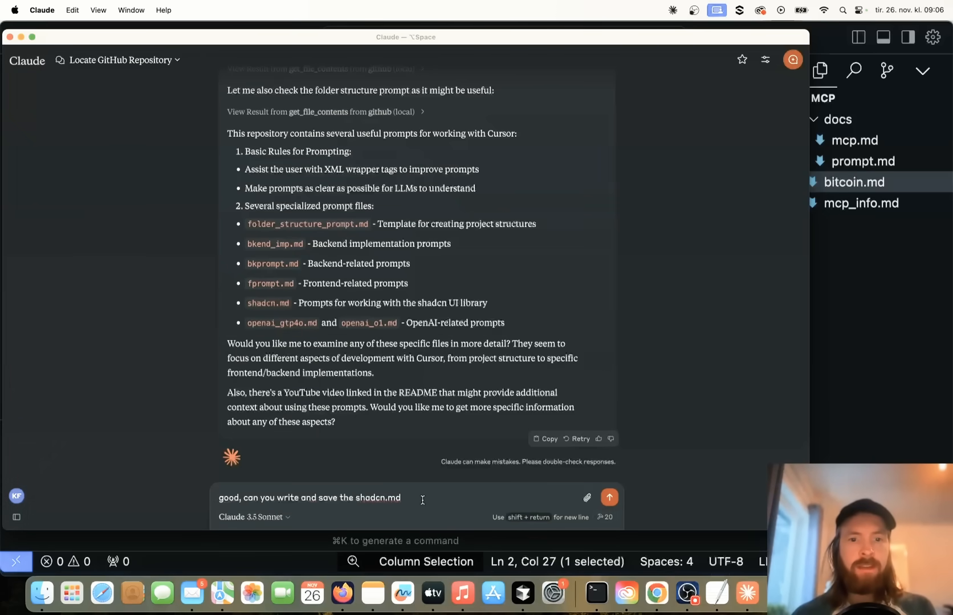
pyautogui.click(608, 497)
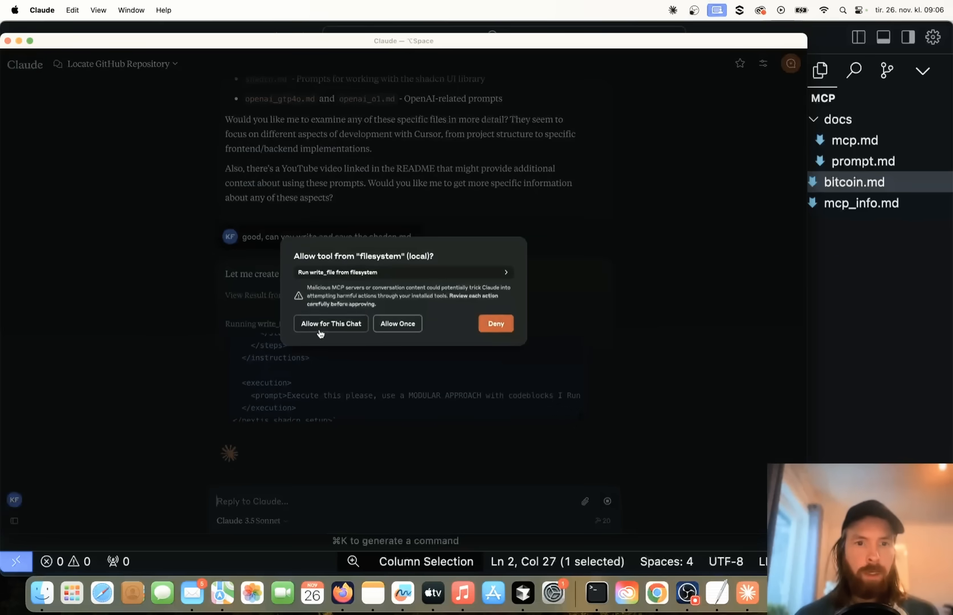
pyautogui.click(330, 324)
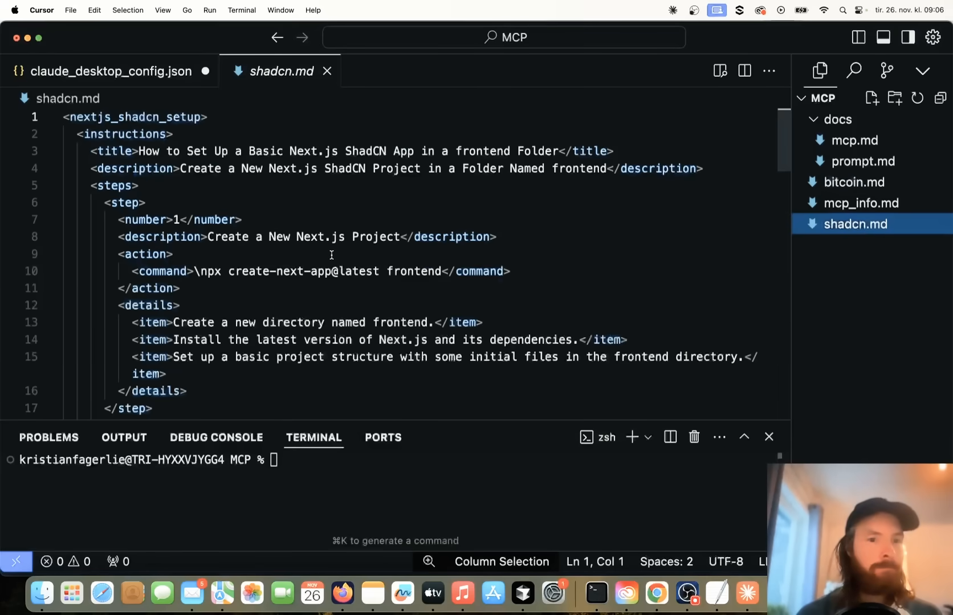
# - Scroll through shadcn.md's Next.js ShadCN setup instructions in Cursor
pyautogui.scroll(-3)
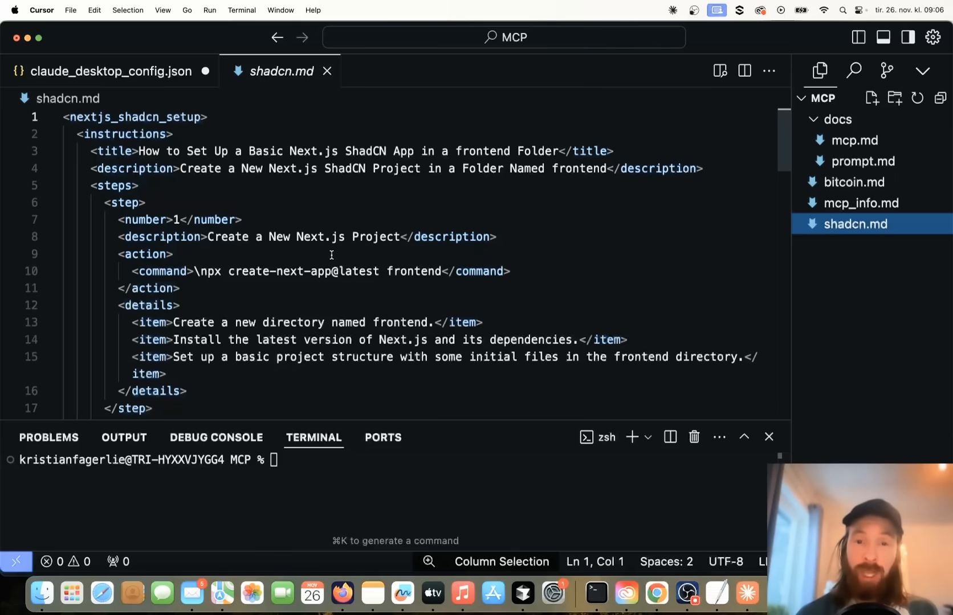
pyautogui.moveTo(474, 284)
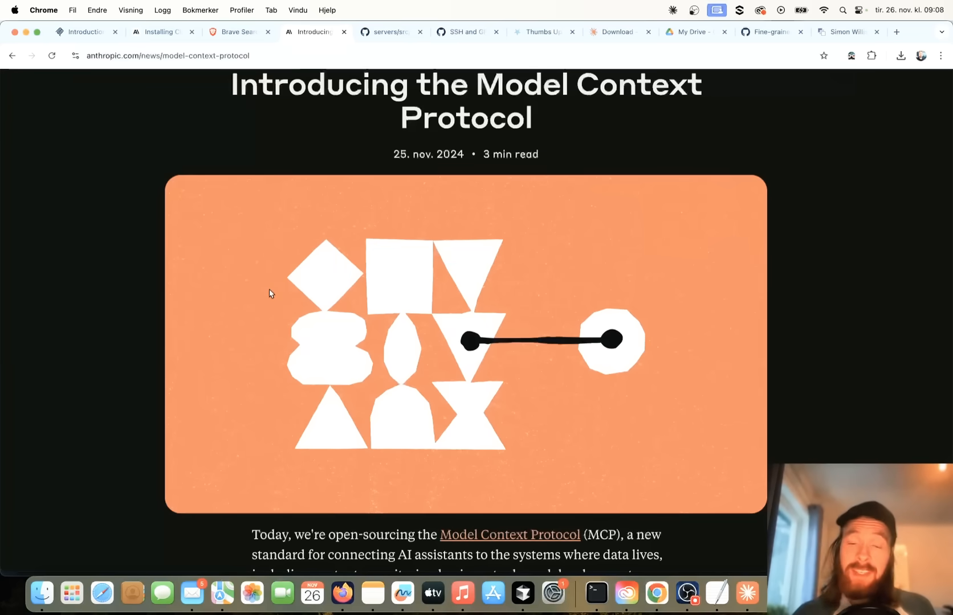
pyautogui.moveTo(675, 171)
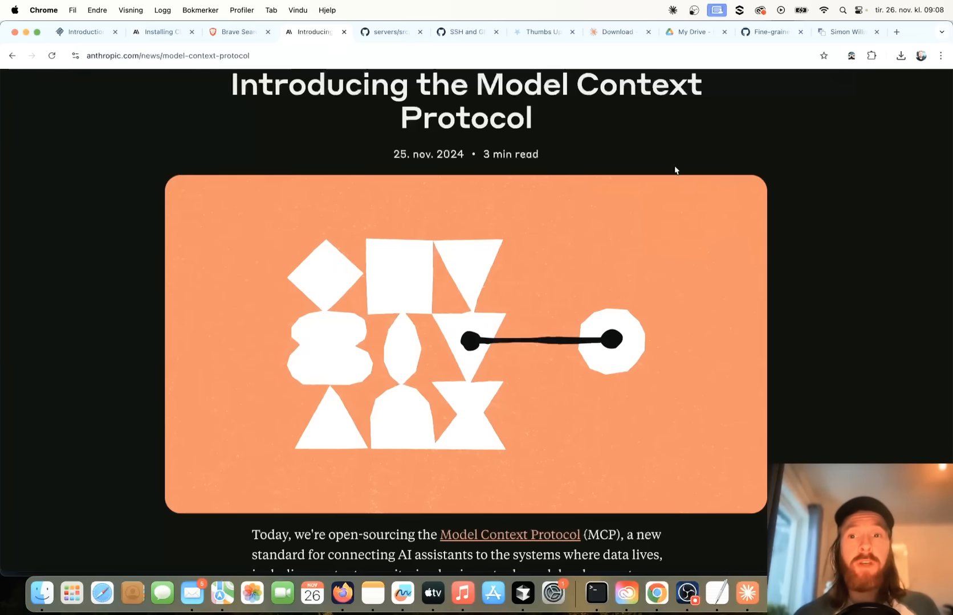
pyautogui.moveTo(649, 154)
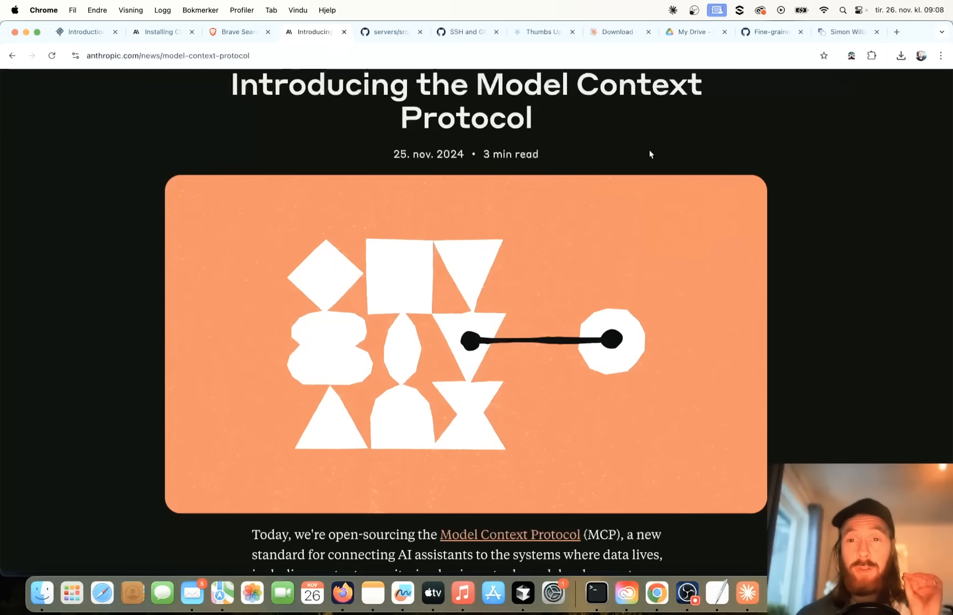
pyautogui.scroll(-3)
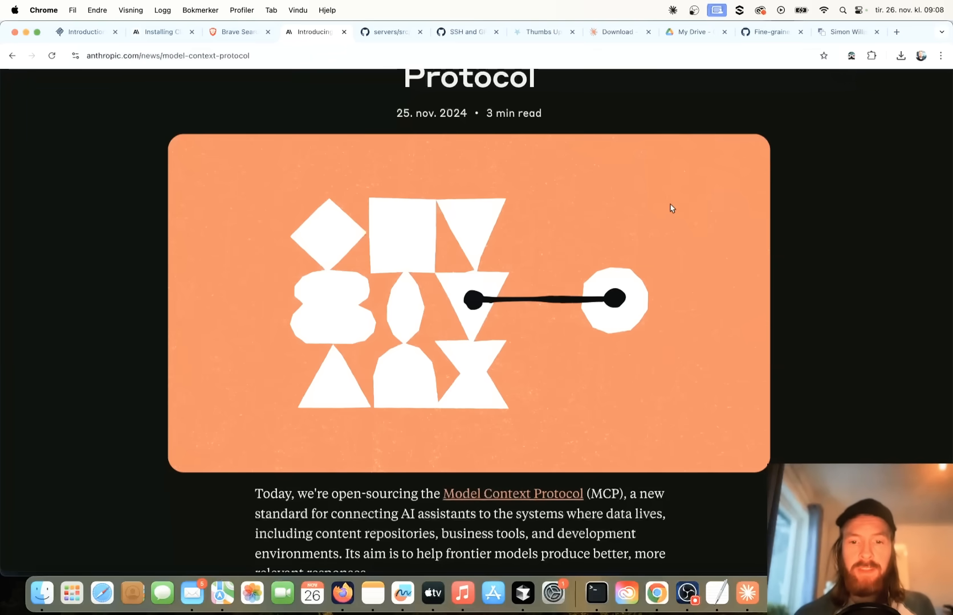
pyautogui.scroll(-3)
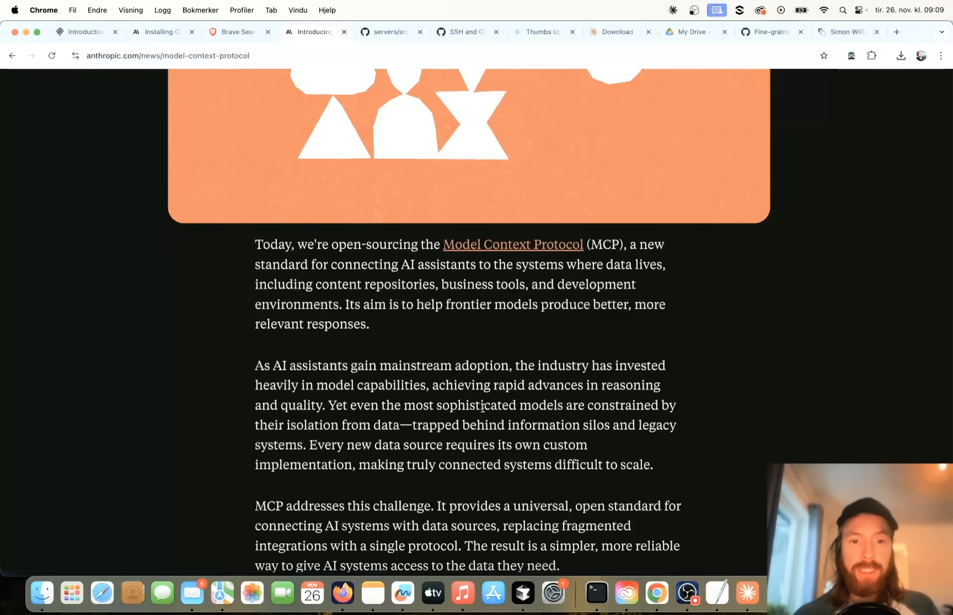
pyautogui.scroll(-3)
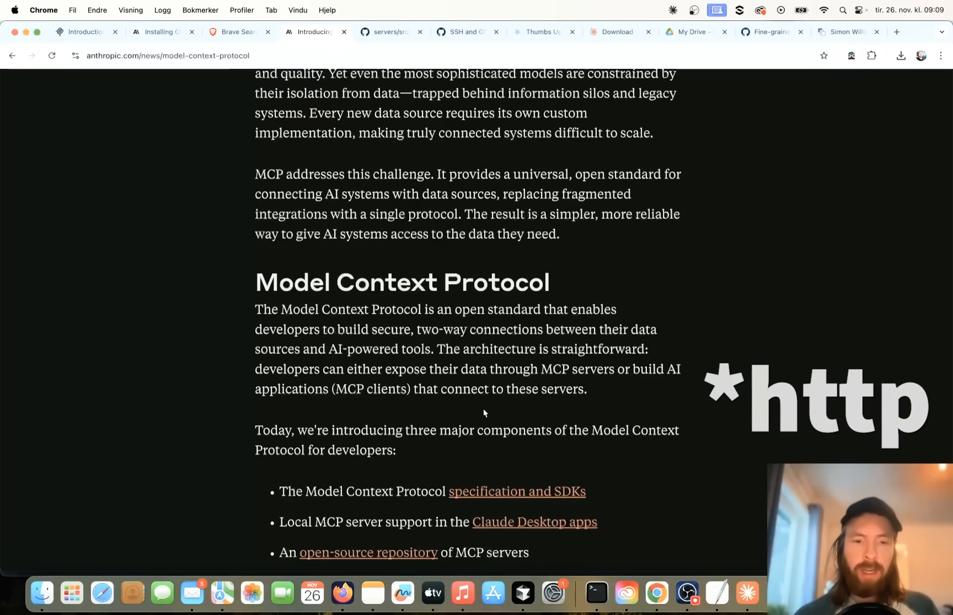
pyautogui.scroll(-3)
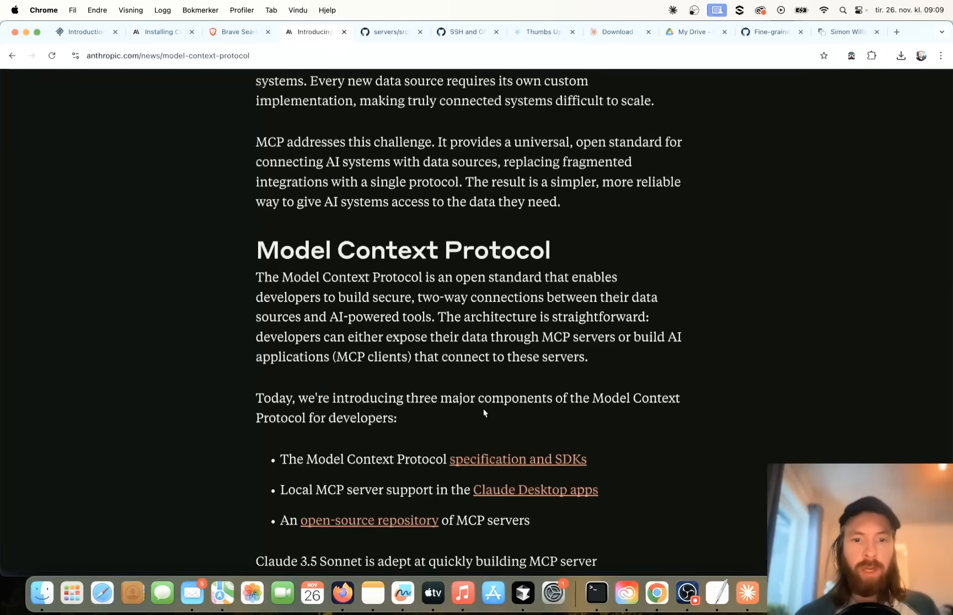
pyautogui.scroll(-3)
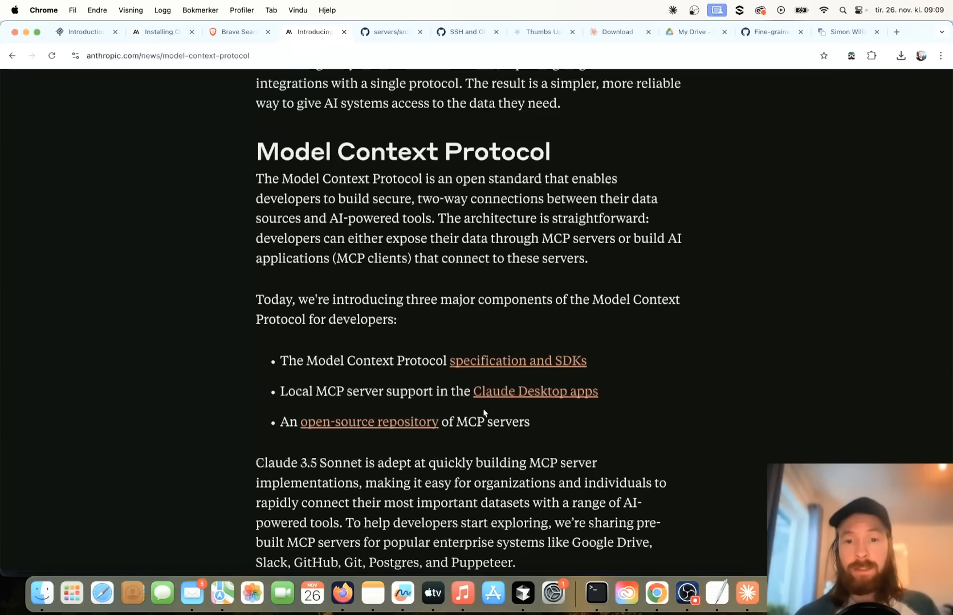
pyautogui.scroll(-3)
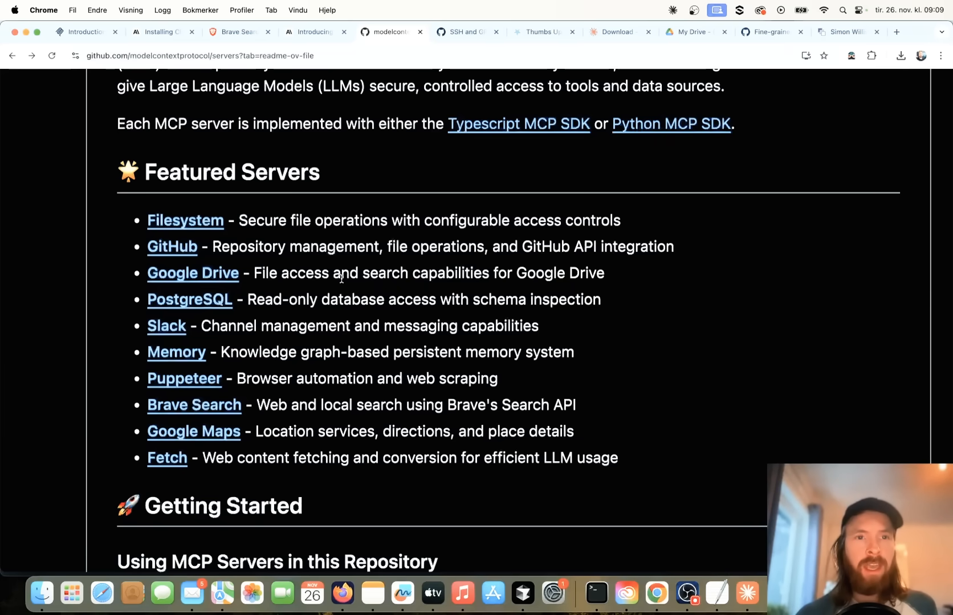
# - Scroll the MCP servers README to the Featured Servers section
pyautogui.scroll(3)
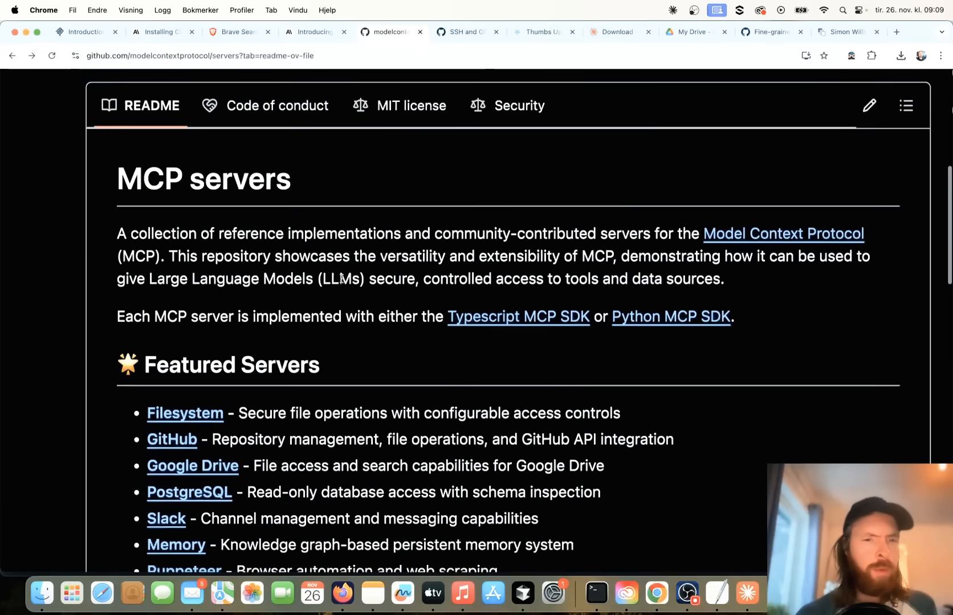
pyautogui.scroll(-3)
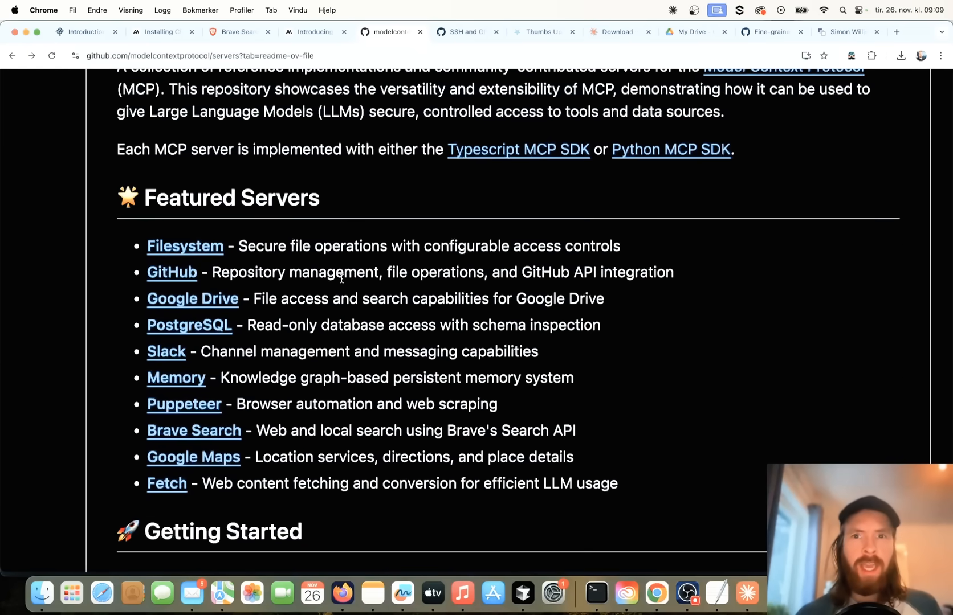